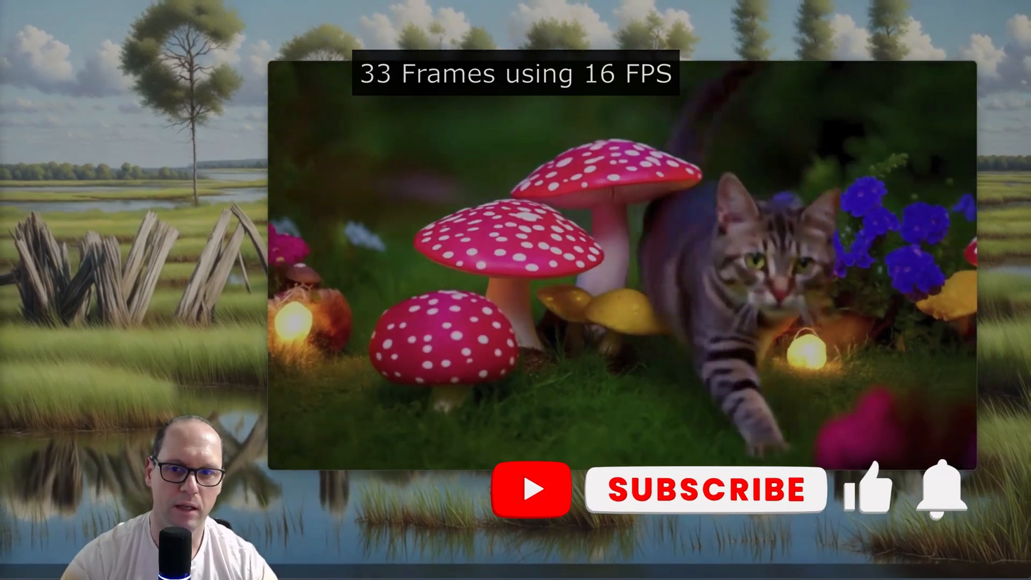
# Open ComfyUI's GitHub releases list and scroll down to the v0.3.16 Wan 2.1 release.
pyautogui.click(706, 489)
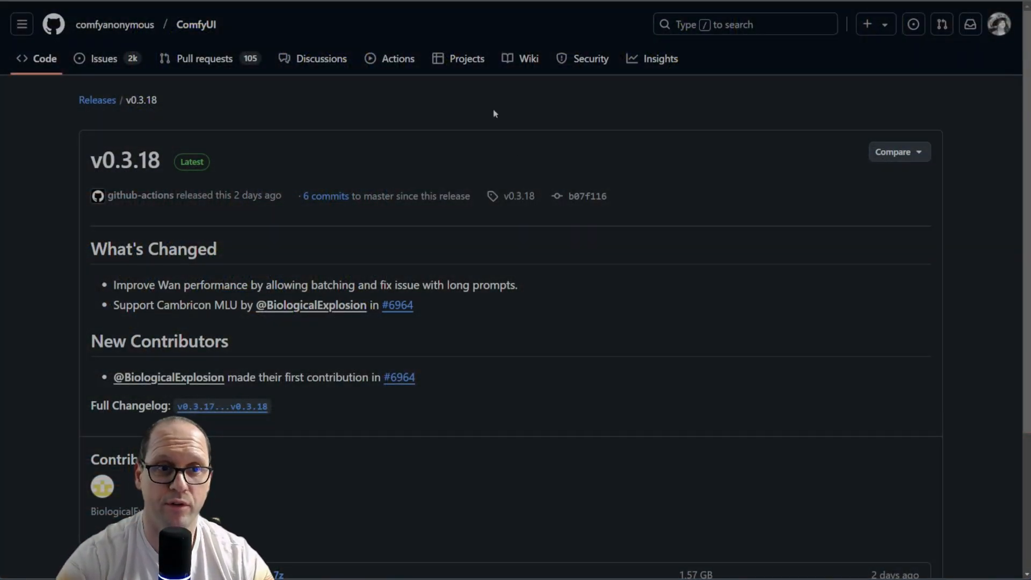
pyautogui.moveTo(241, 148)
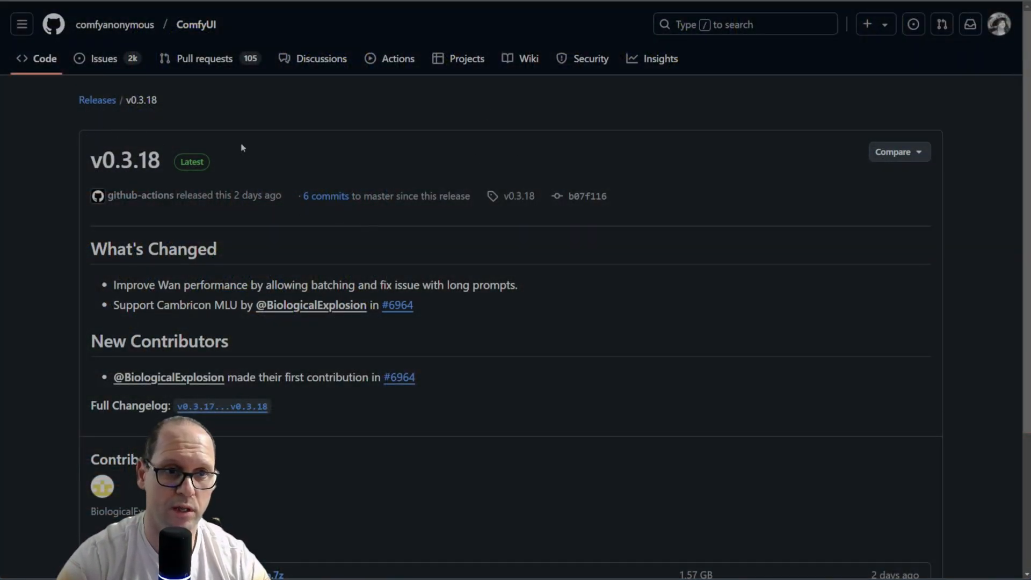
pyautogui.moveTo(97, 100)
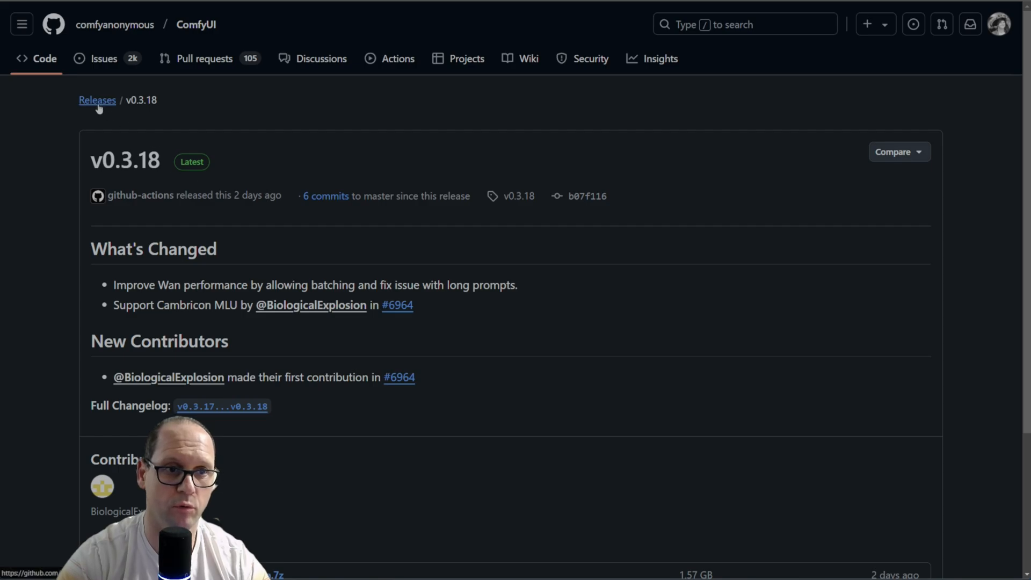
pyautogui.scroll(-3)
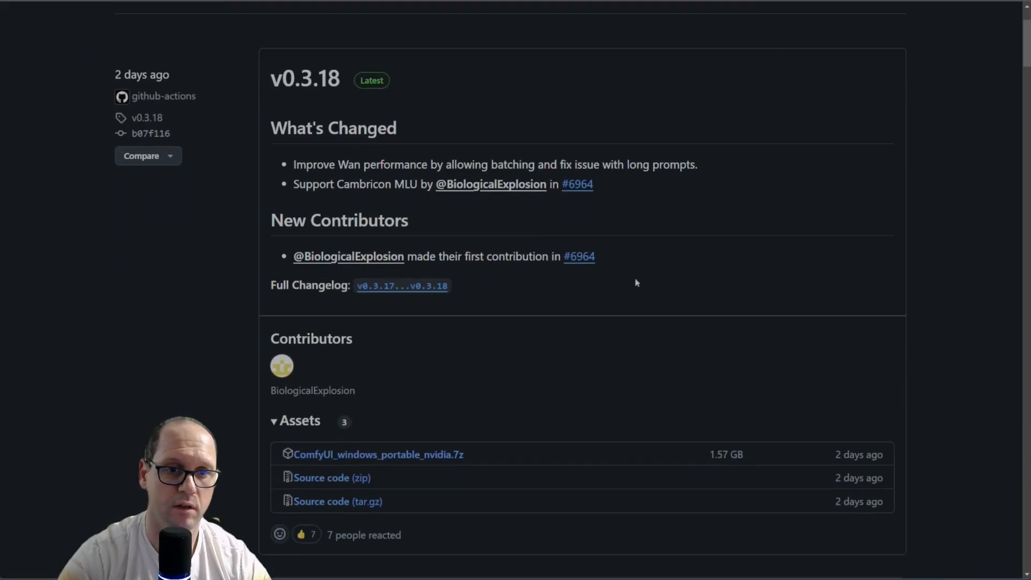
pyautogui.scroll(-3)
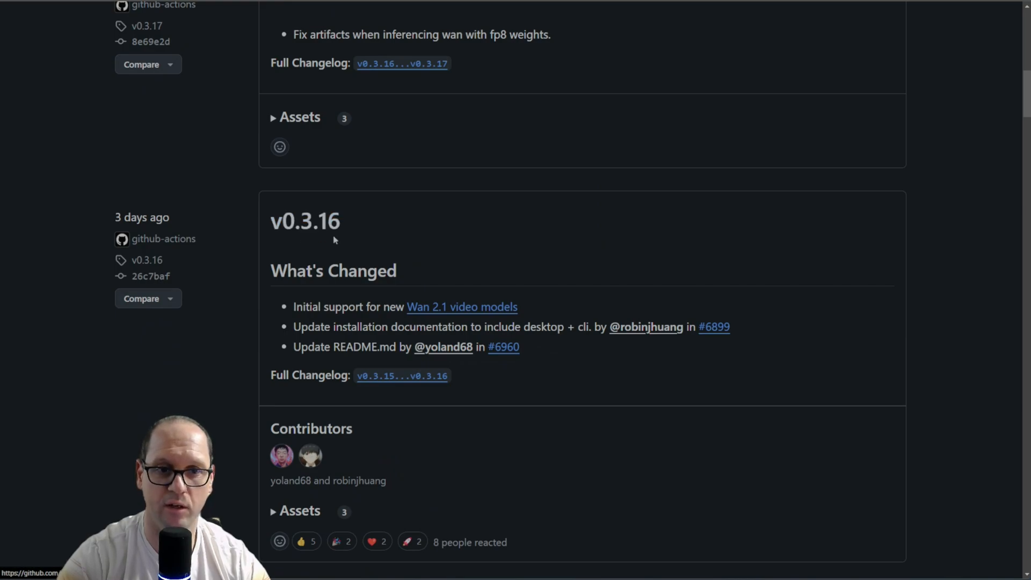
pyautogui.moveTo(406, 211)
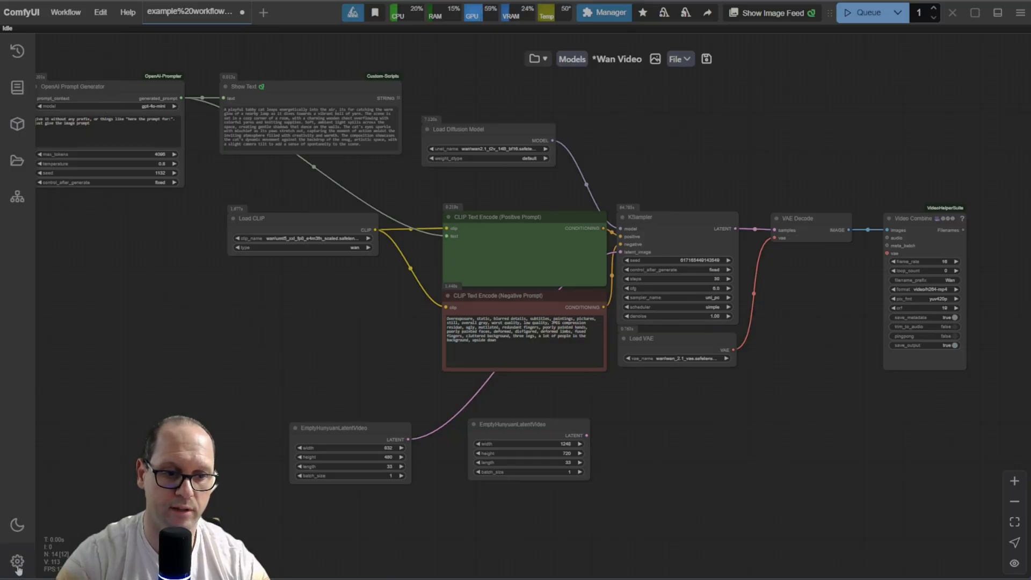
# Open Settings About to confirm ComfyUI 0.3.18, frontend v1.9.18 and Manager V3.27.2.
pyautogui.click(17, 560)
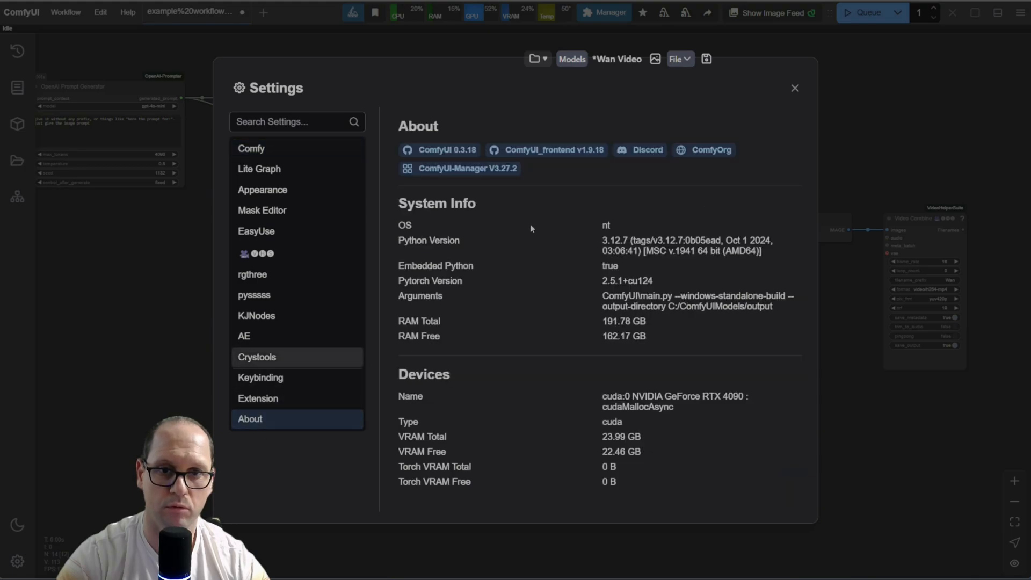
pyautogui.moveTo(467, 168)
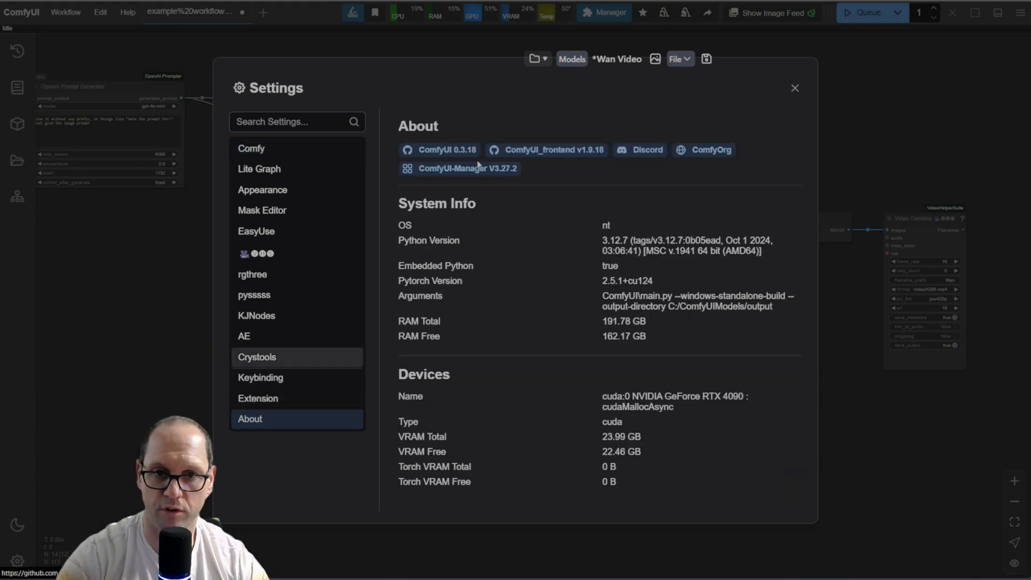
pyautogui.moveTo(625, 142)
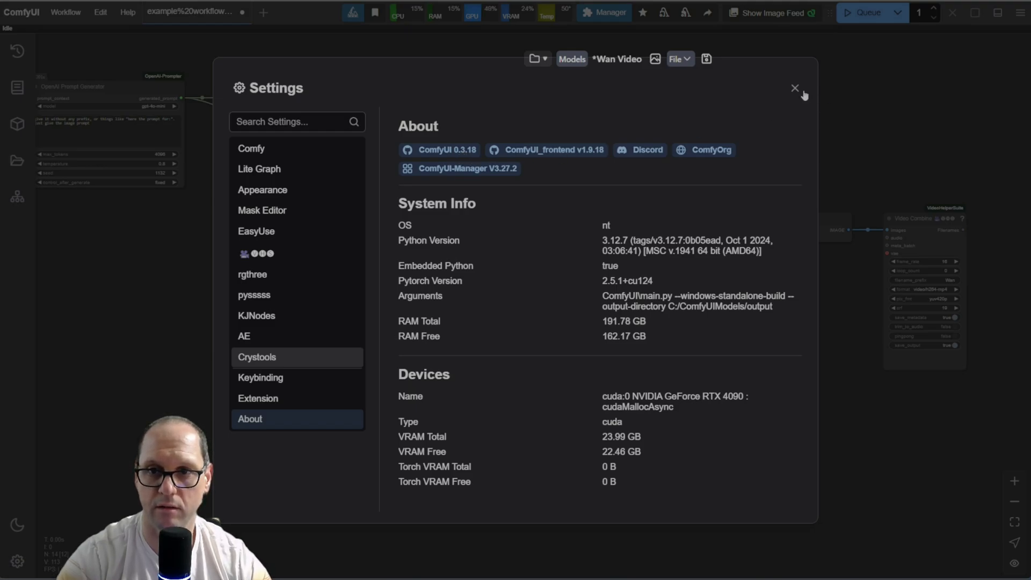
# Close Settings and scroll the releases page up to v0.3.18's portable Windows asset.
pyautogui.click(794, 87)
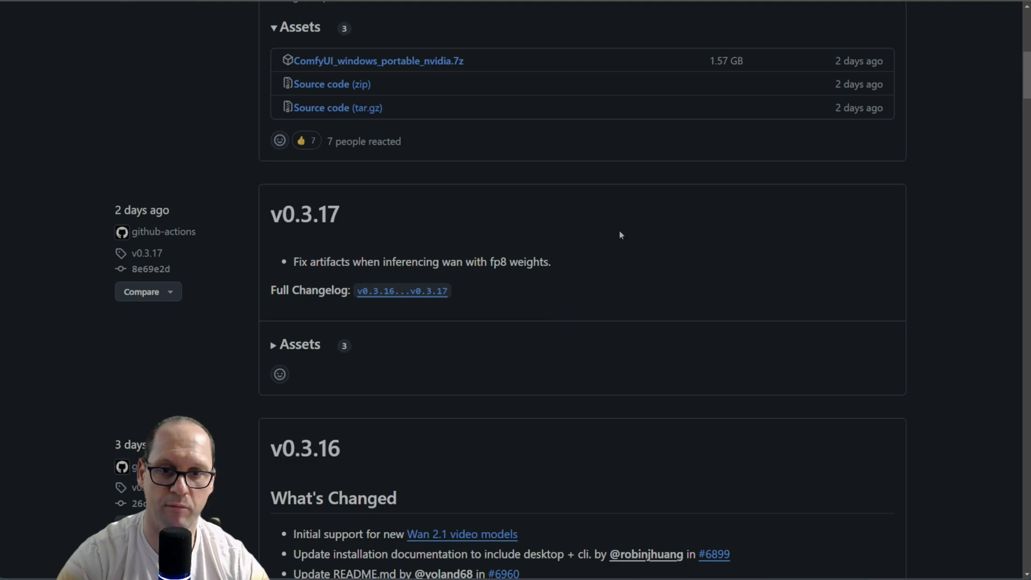
pyautogui.scroll(3)
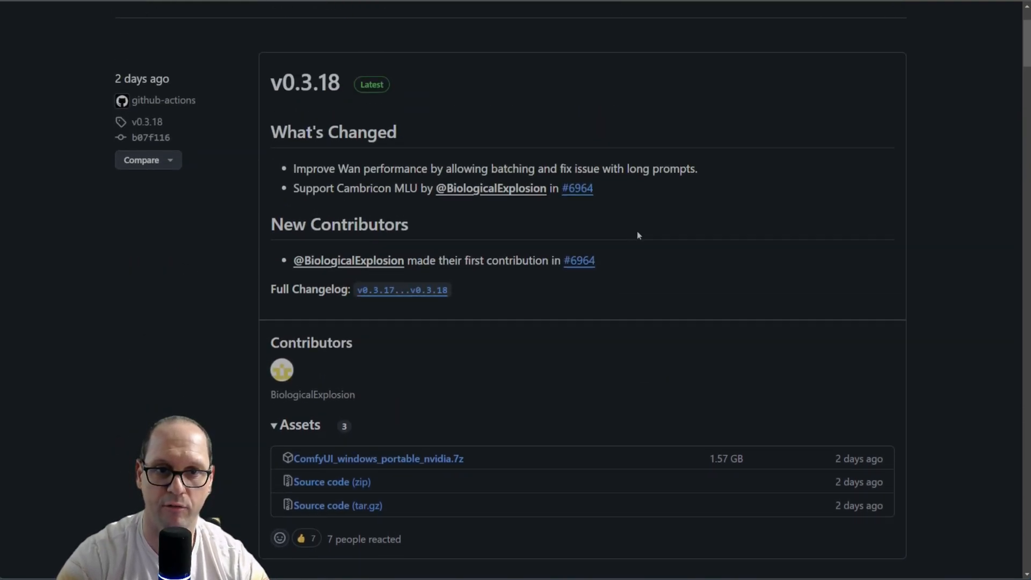
pyautogui.moveTo(680, 213)
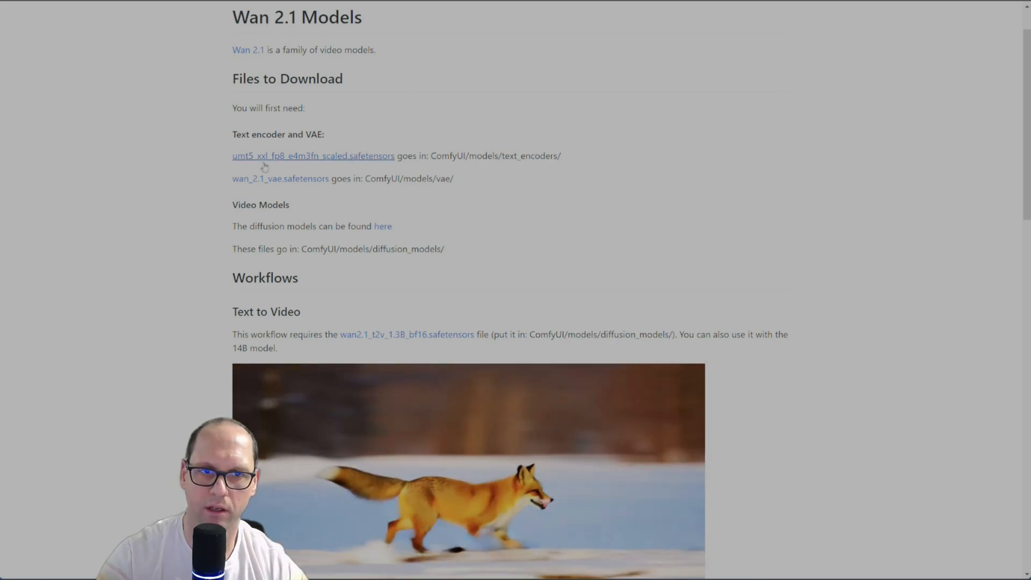
pyautogui.moveTo(355, 156)
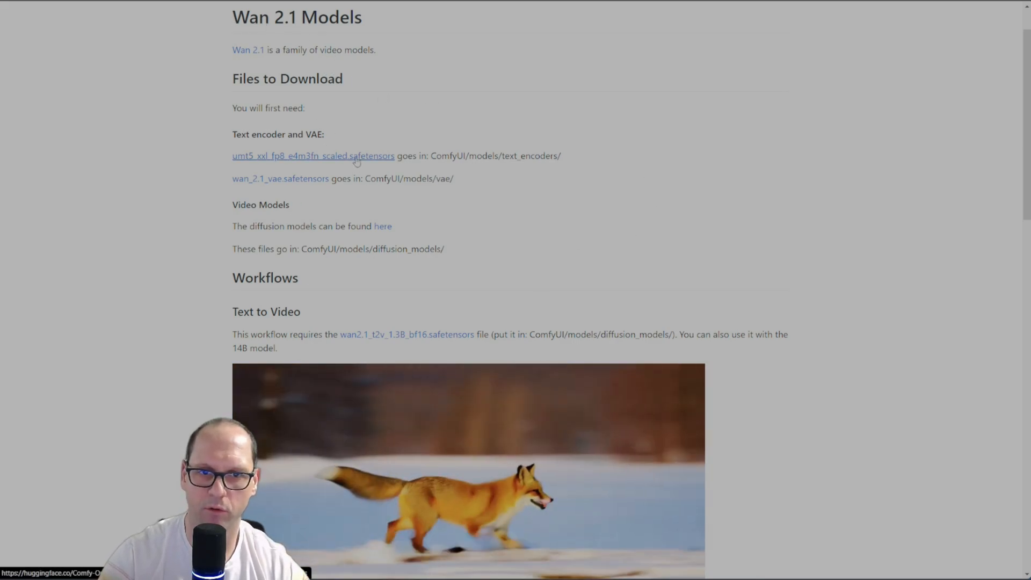
pyautogui.moveTo(545, 169)
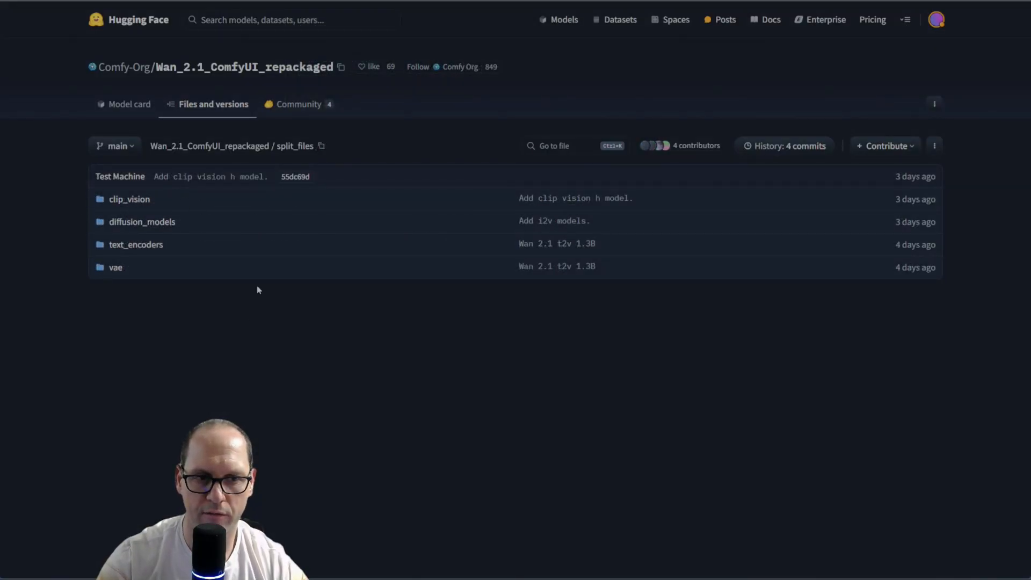
pyautogui.moveTo(129, 199)
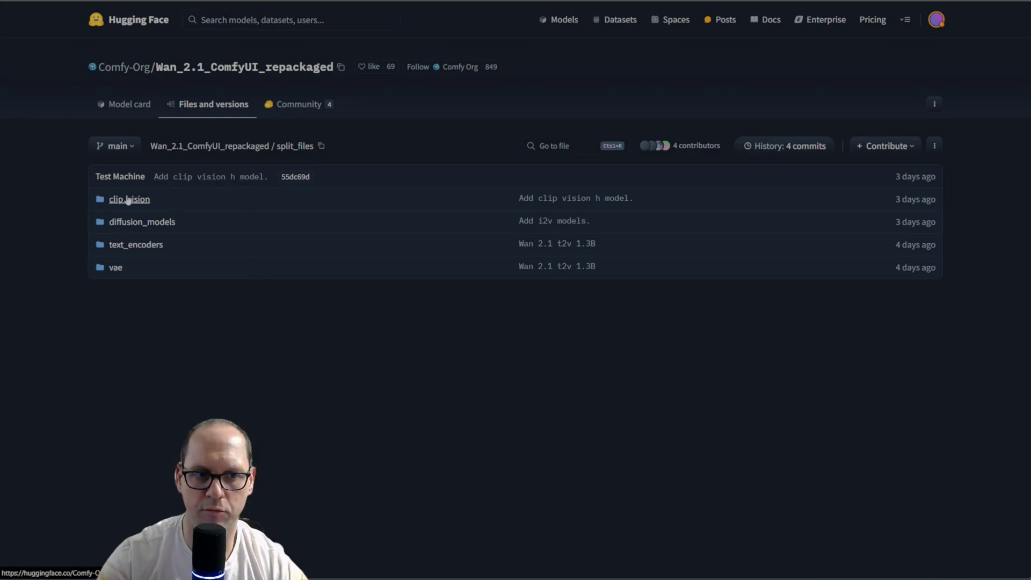
pyautogui.click(128, 199)
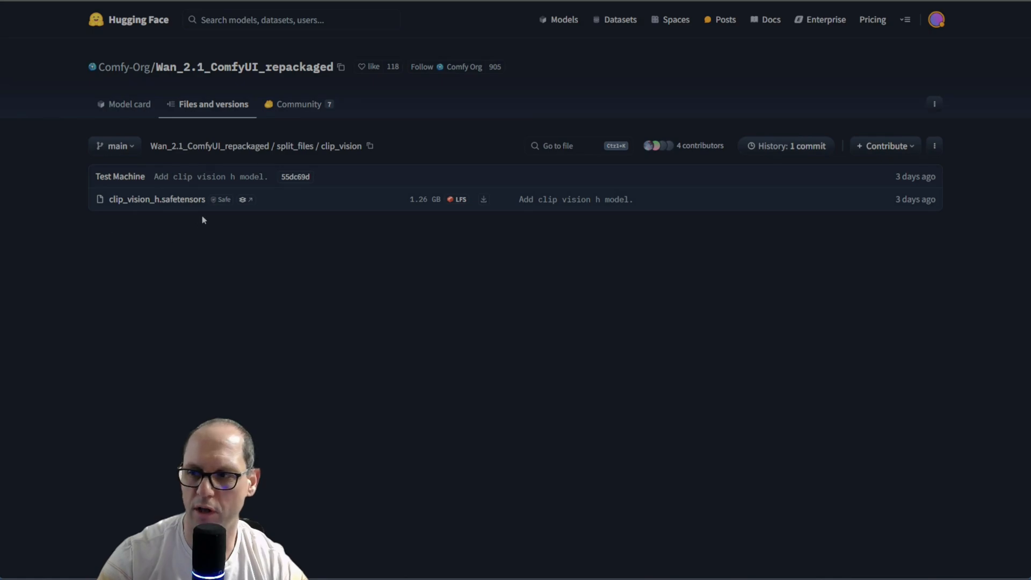
pyautogui.moveTo(217, 258)
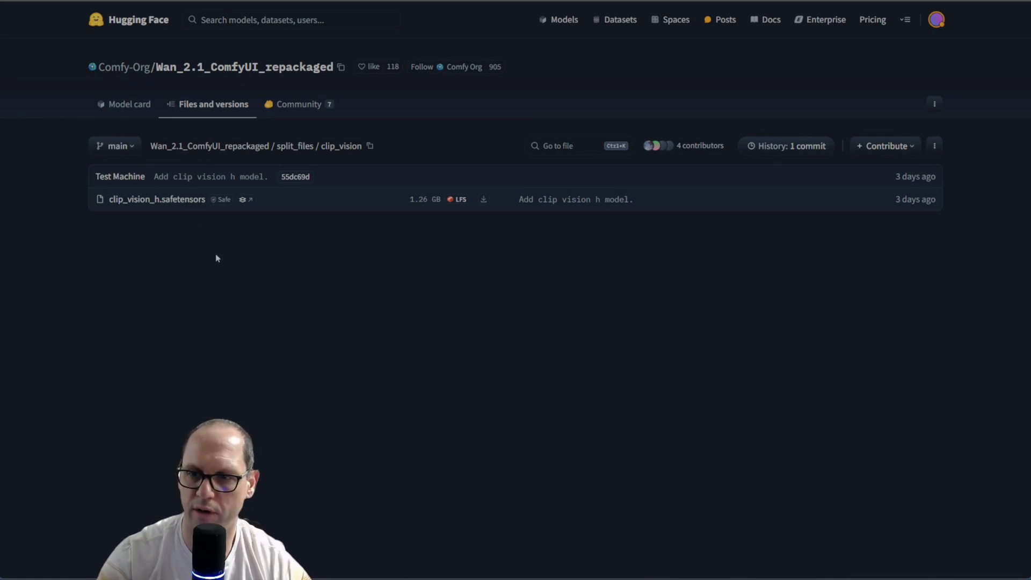
pyautogui.click(297, 146)
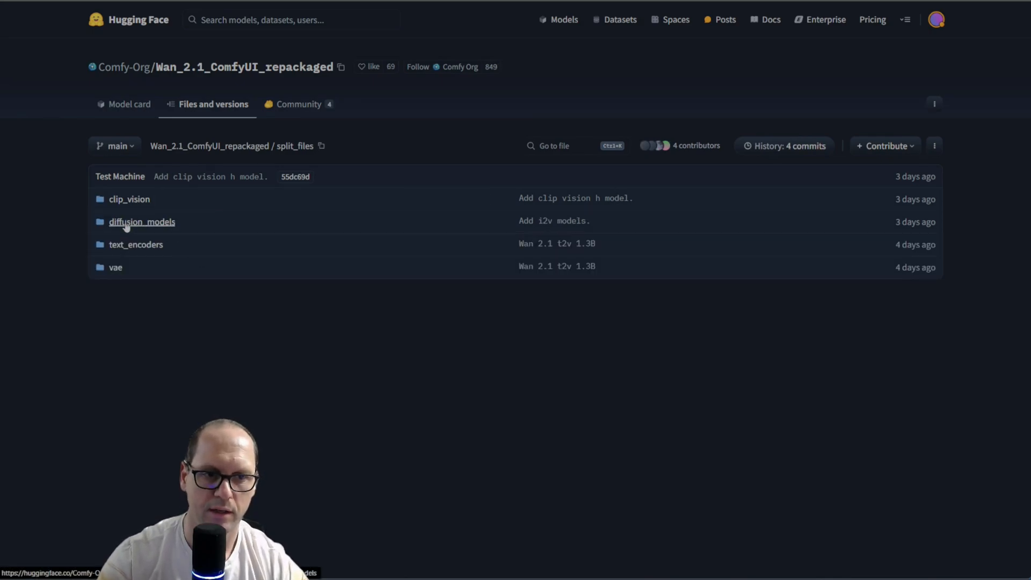
pyautogui.click(141, 222)
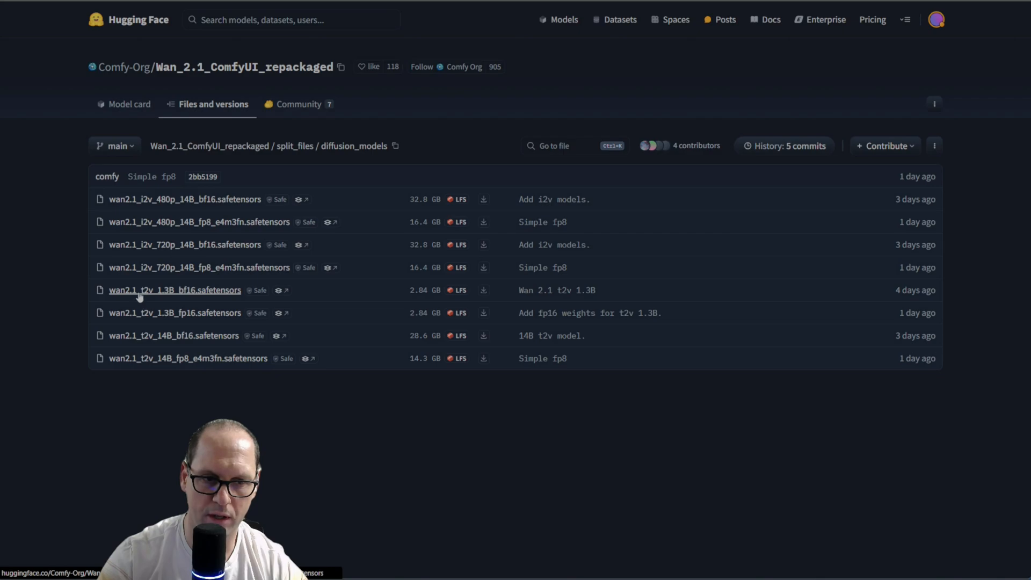
pyautogui.moveTo(174, 290)
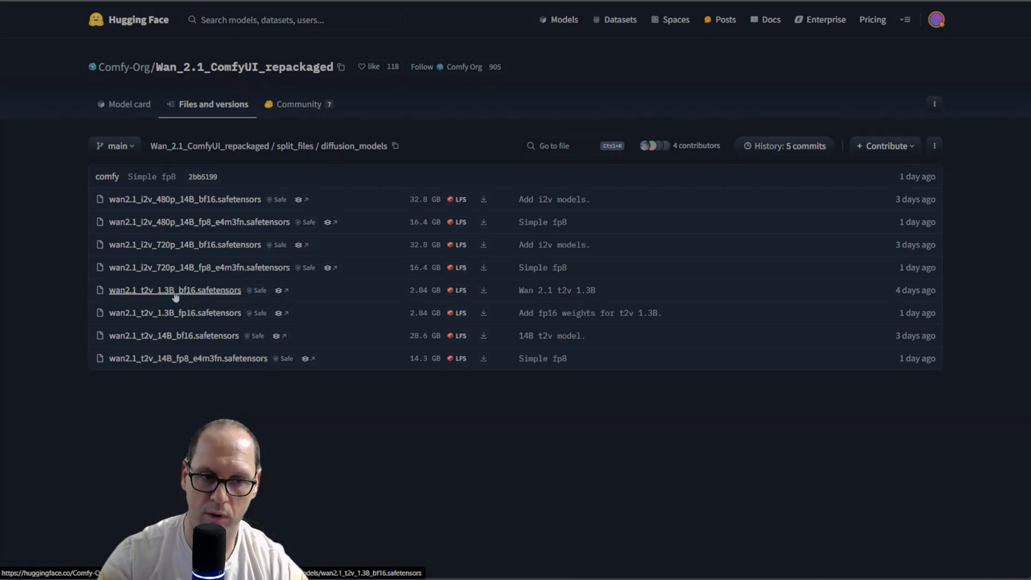
pyautogui.moveTo(175, 312)
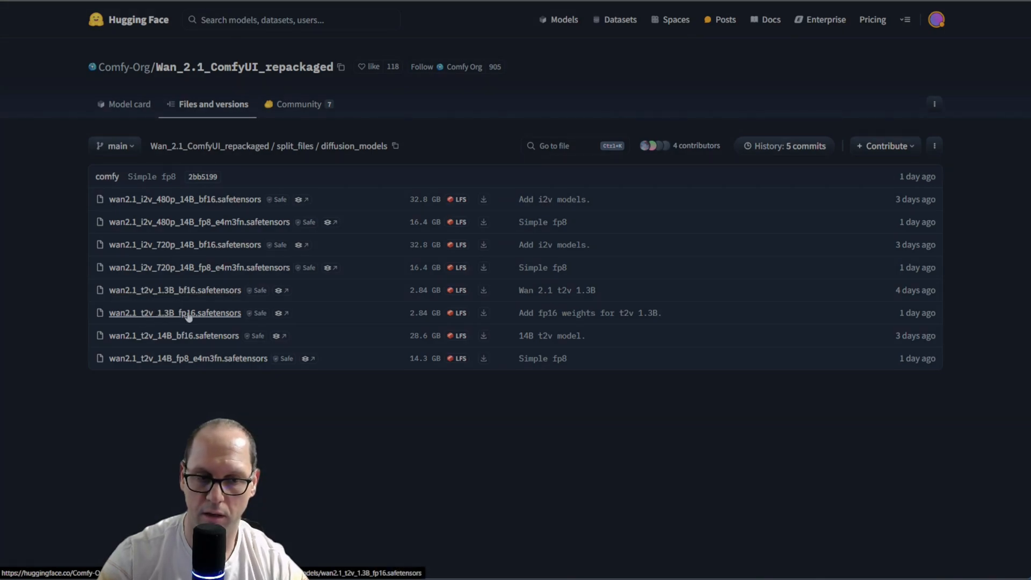
pyautogui.moveTo(463, 299)
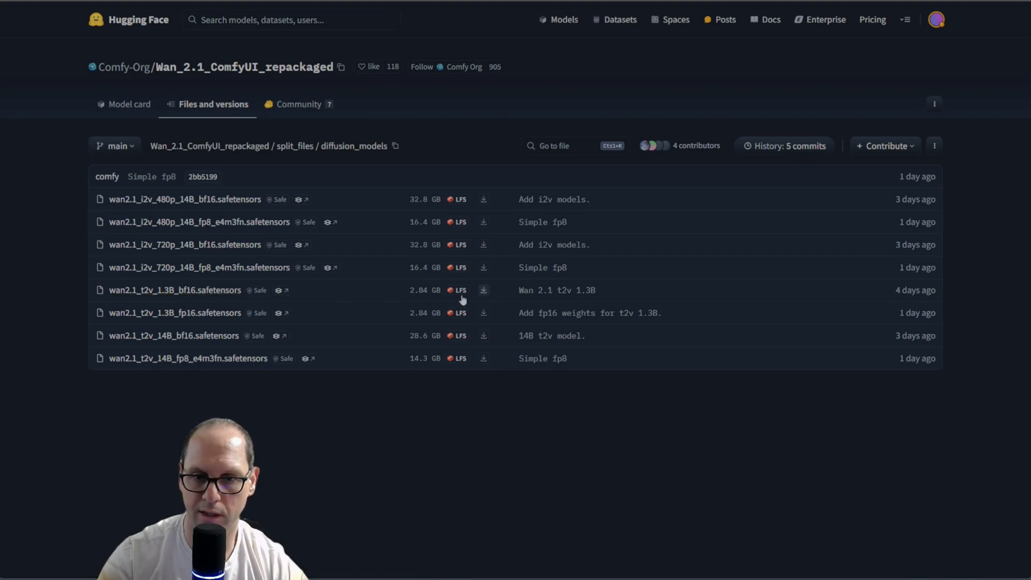
pyautogui.moveTo(272, 295)
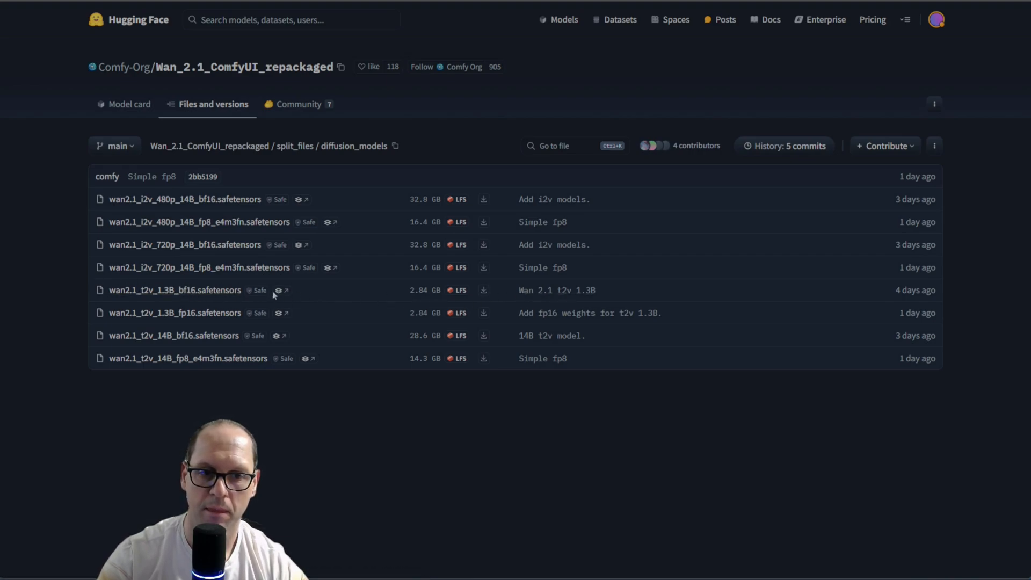
pyautogui.moveTo(334, 295)
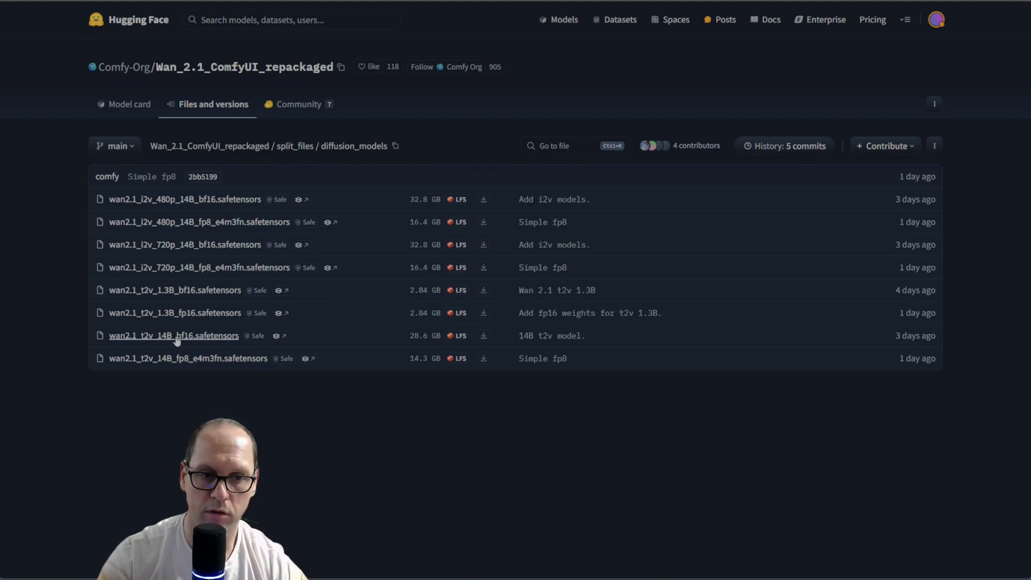
pyautogui.moveTo(174, 336)
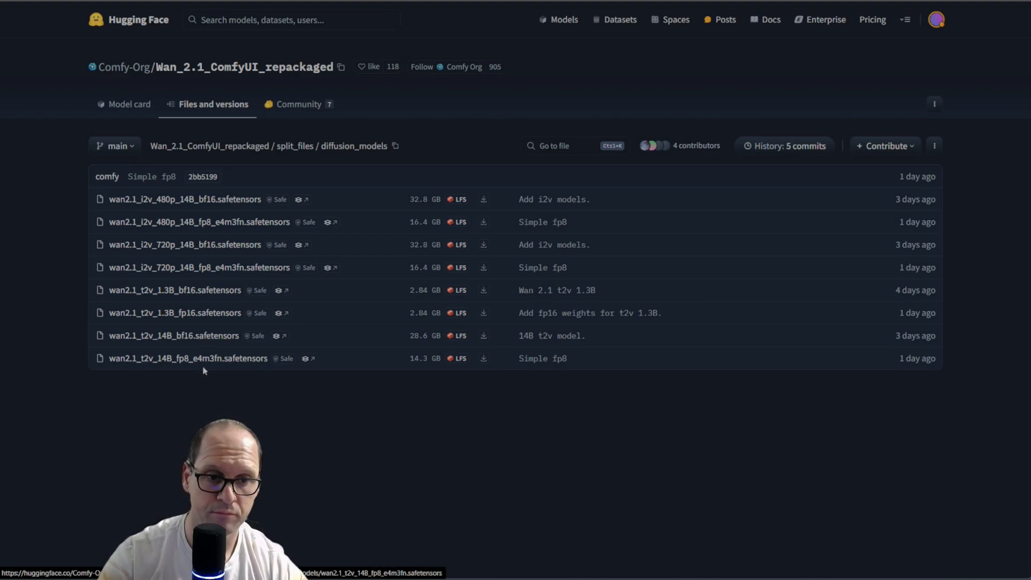
pyautogui.moveTo(174, 335)
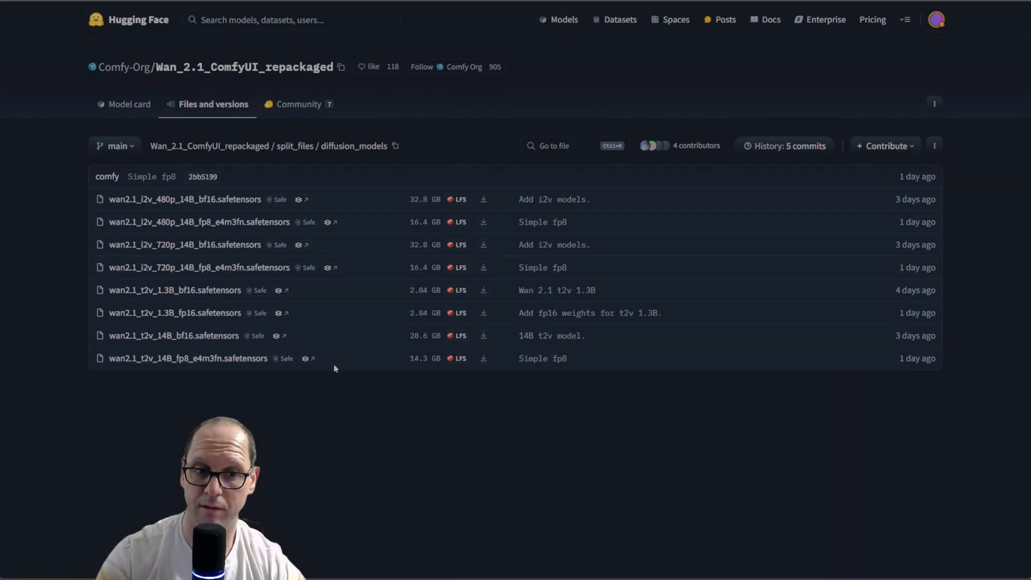
pyautogui.moveTo(347, 360)
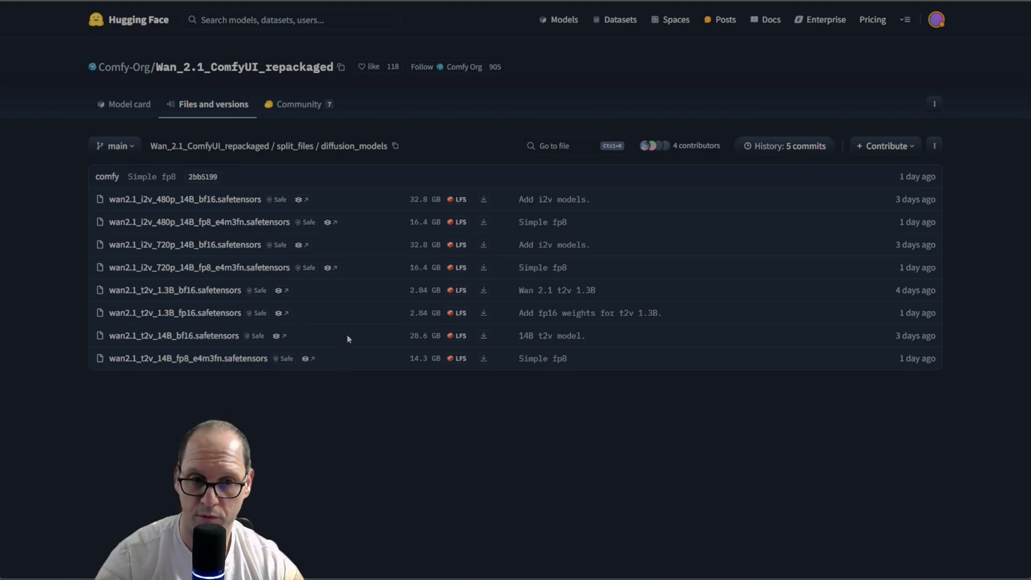
pyautogui.moveTo(358, 366)
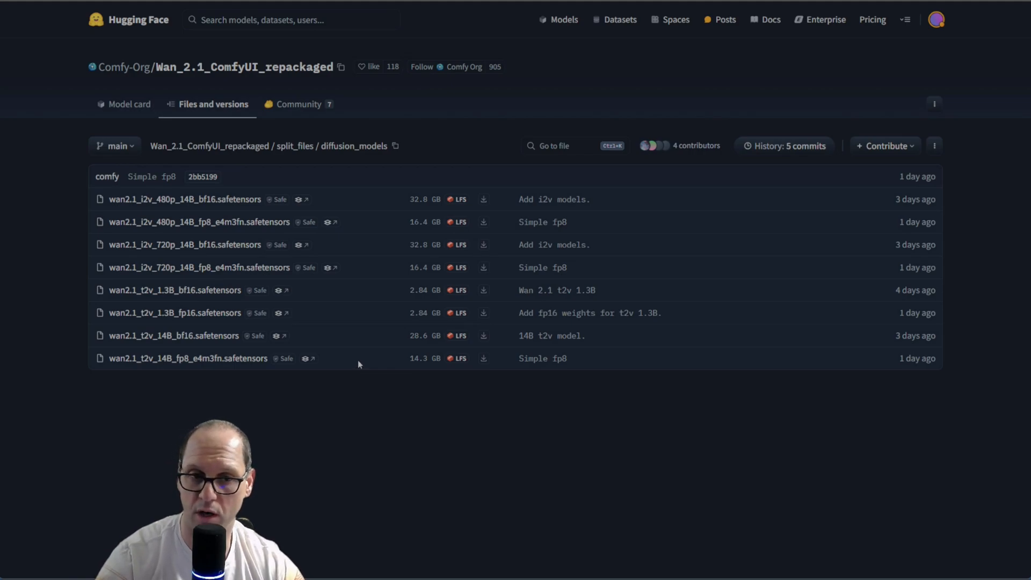
pyautogui.moveTo(226, 350)
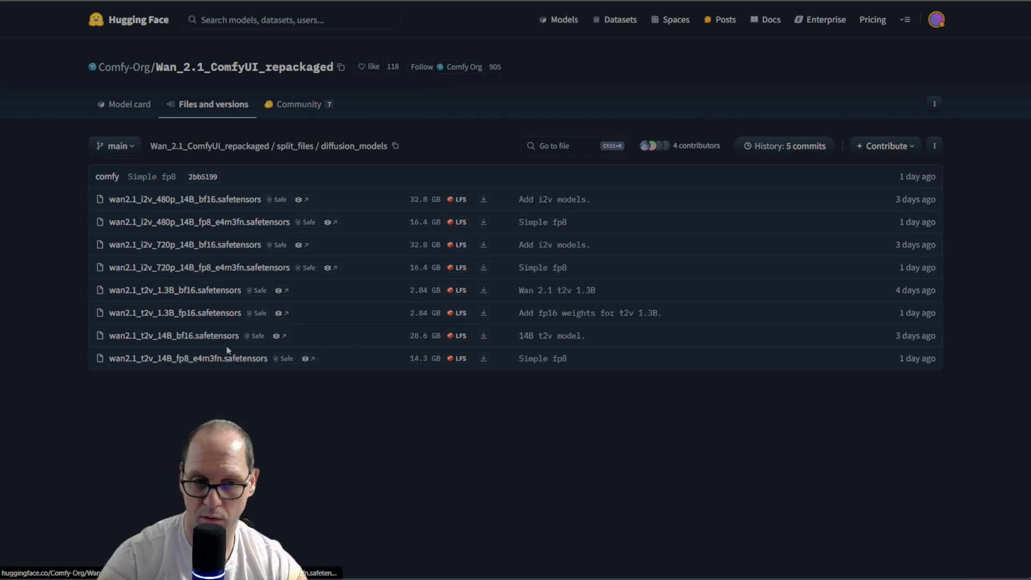
pyautogui.moveTo(174, 335)
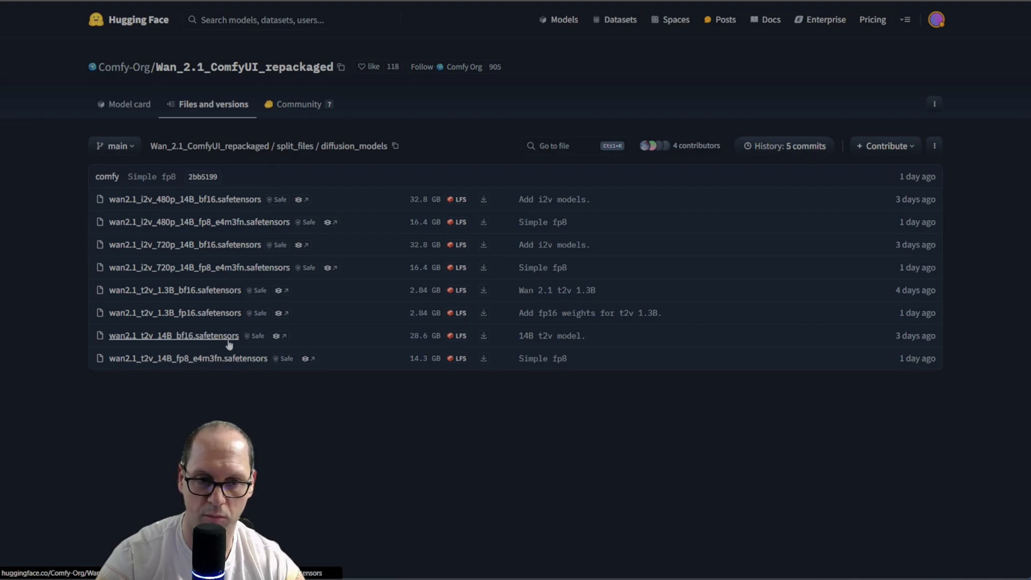
pyautogui.moveTo(254, 403)
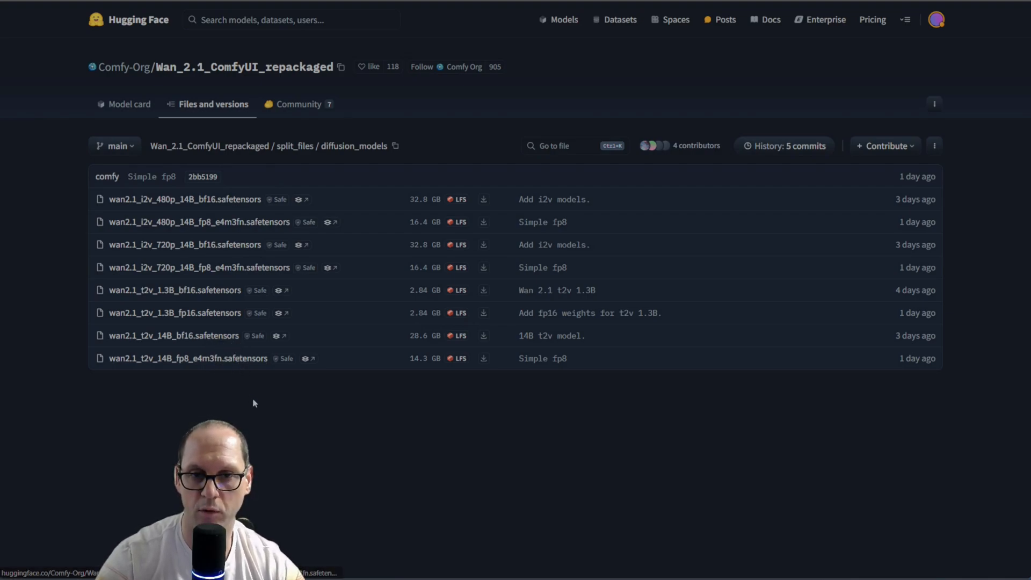
pyautogui.moveTo(257, 406)
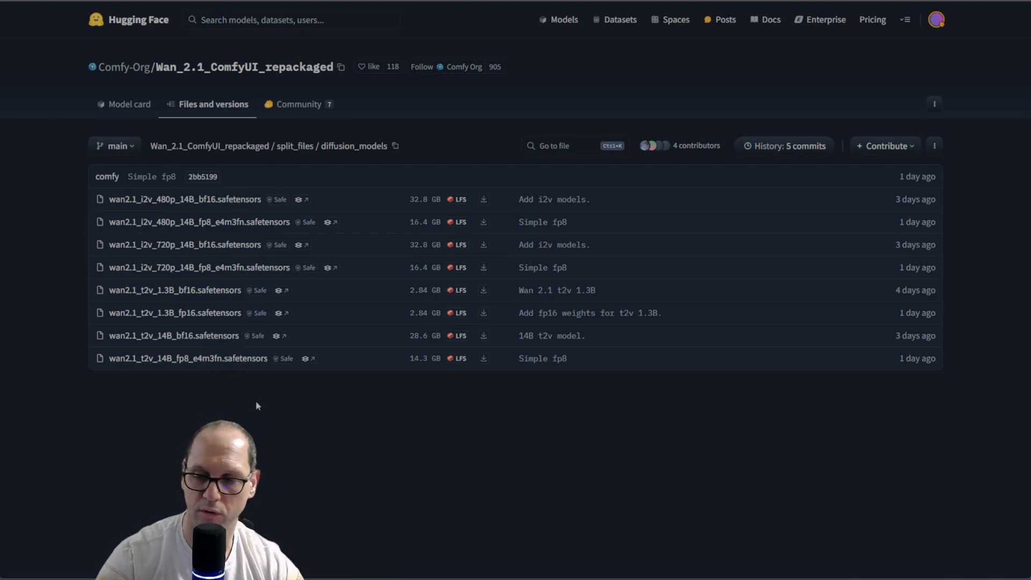
pyautogui.moveTo(262, 405)
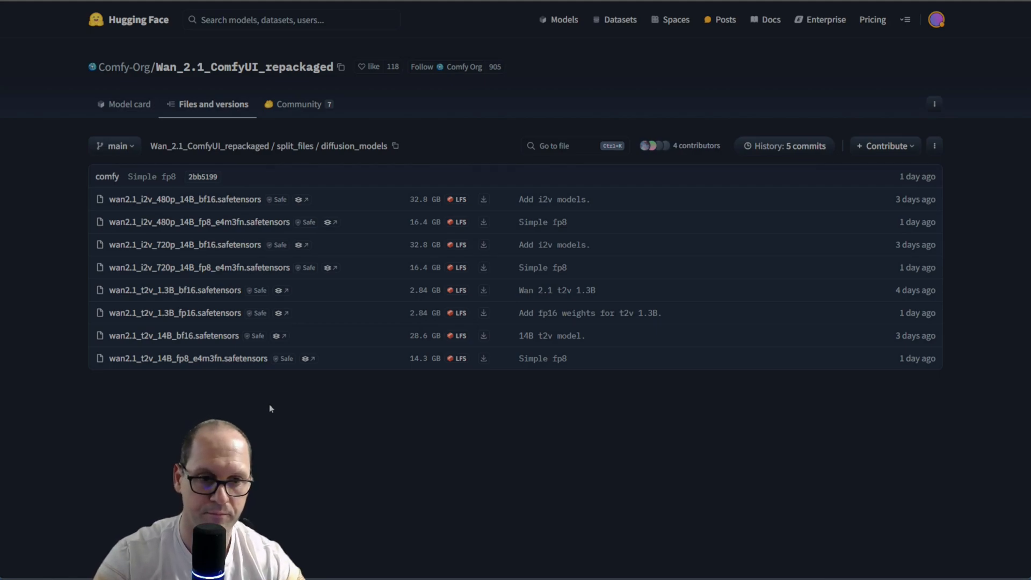
pyautogui.moveTo(173, 335)
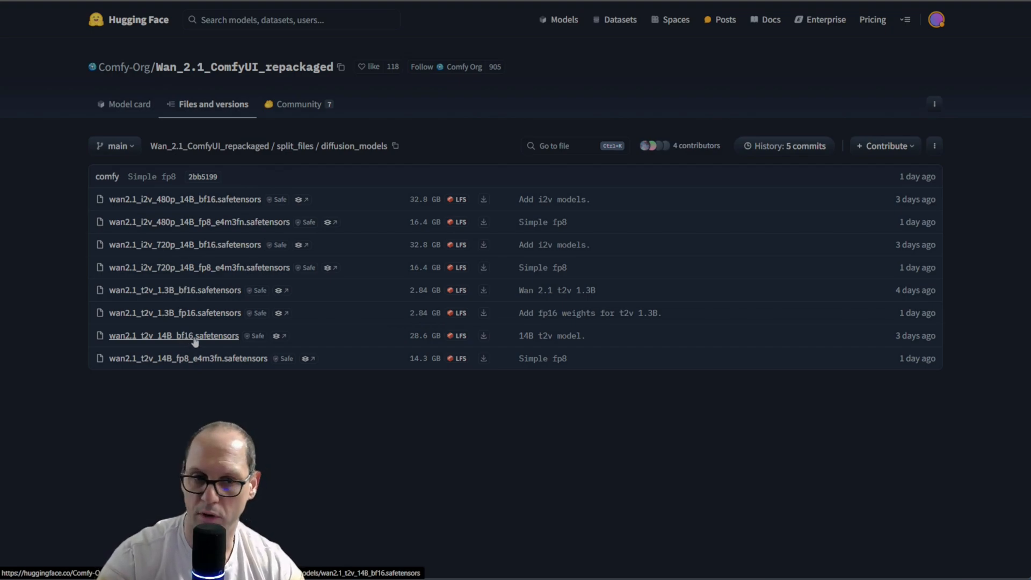
# Check the 254 MB wan_2.1_vae.safetensors in the vae folder, then return to split_files.
pyautogui.click(291, 145)
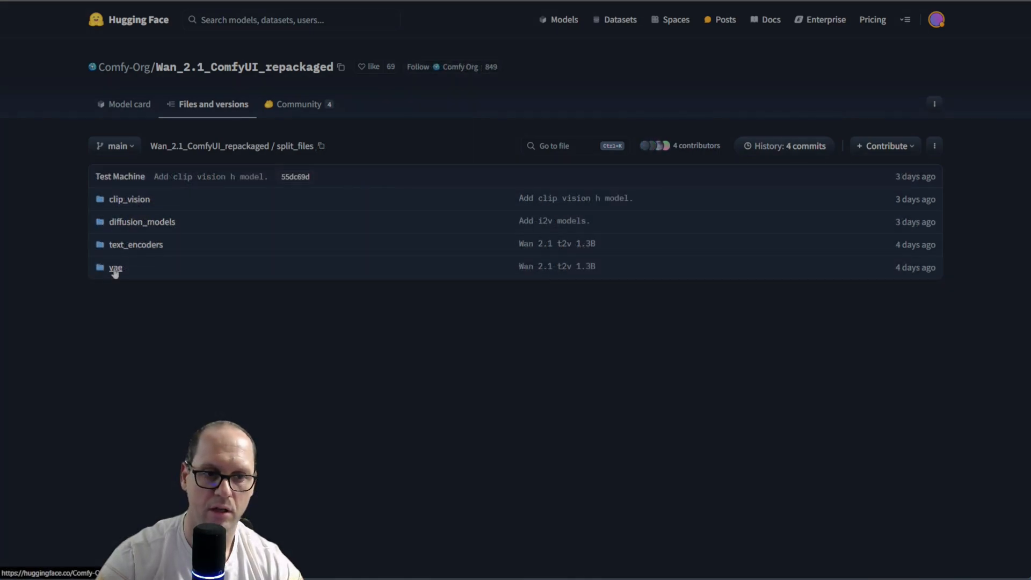
pyautogui.click(115, 267)
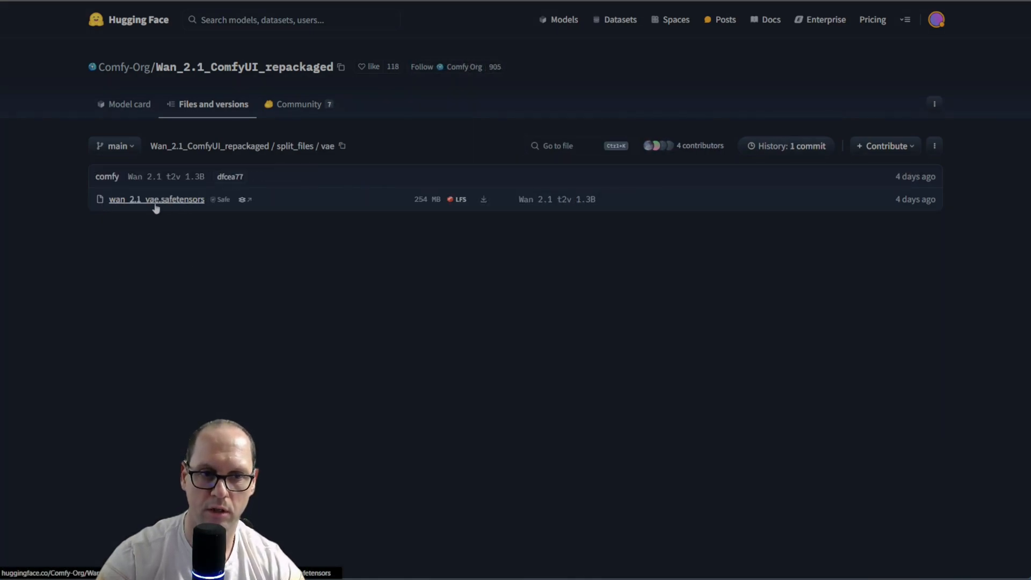
pyautogui.moveTo(206, 260)
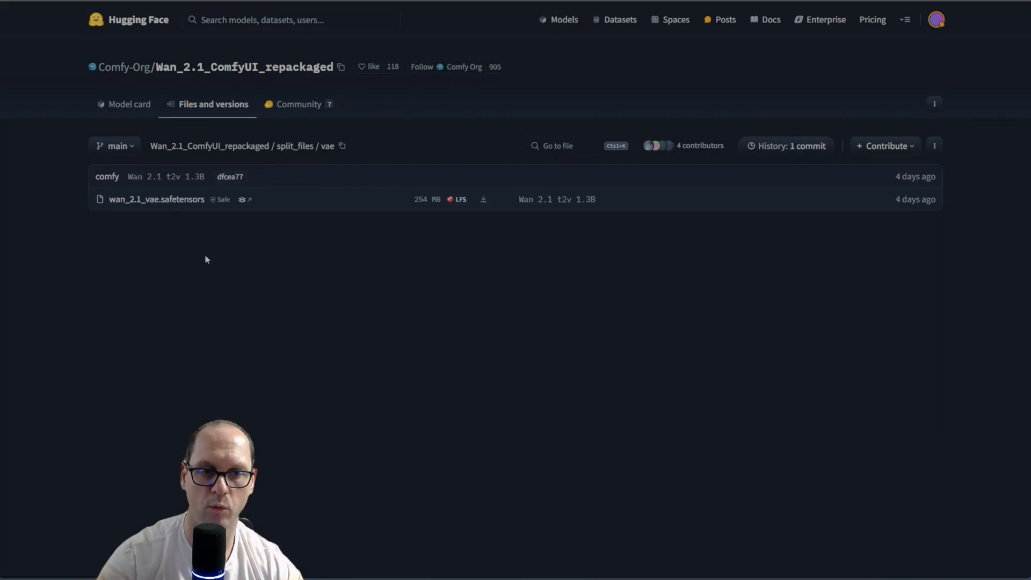
pyautogui.click(299, 146)
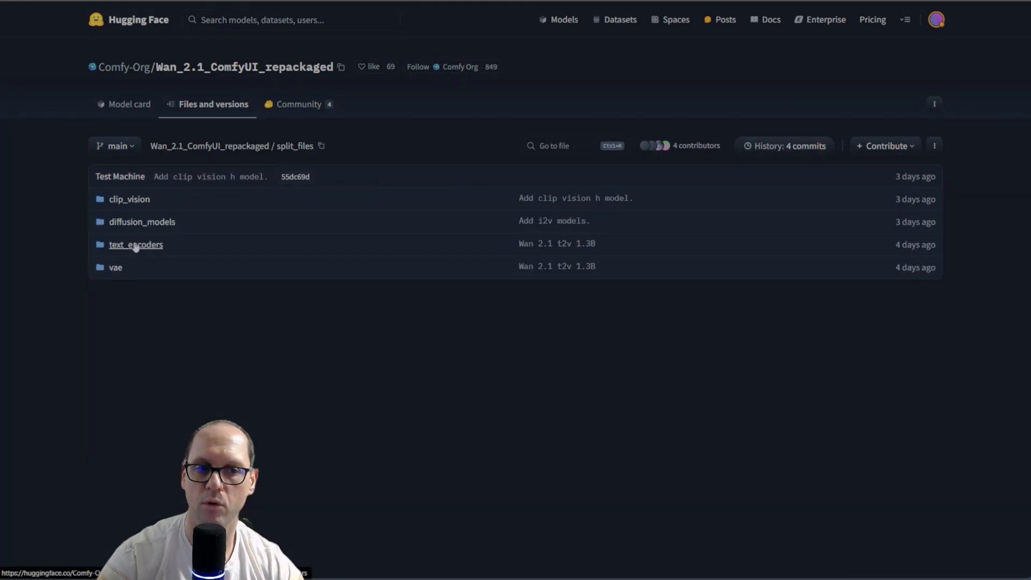
# Compare the fp16 and fp8 umt5_xxl files in text_encoders, then return to split_files.
pyautogui.click(135, 244)
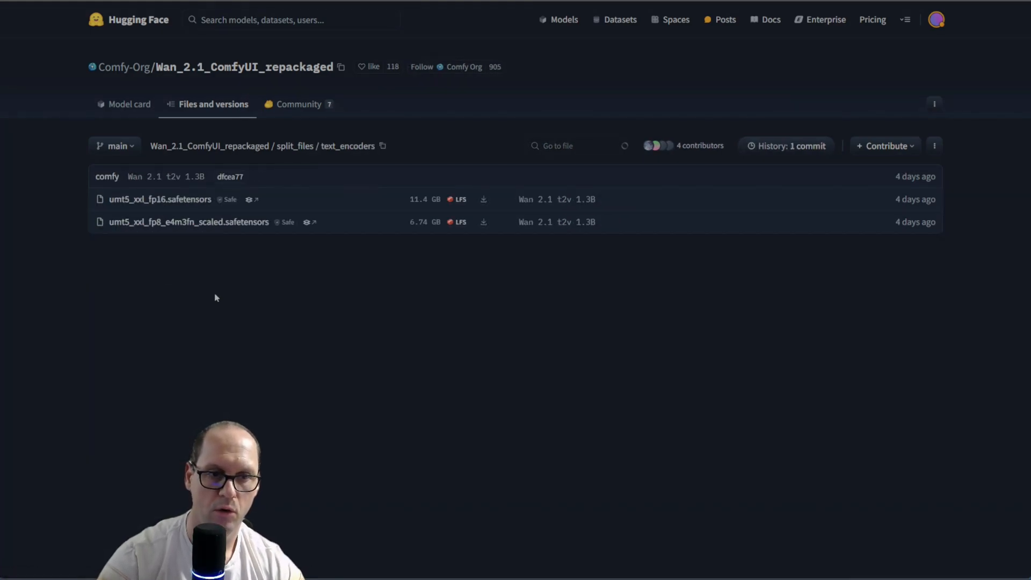
pyautogui.moveTo(161, 230)
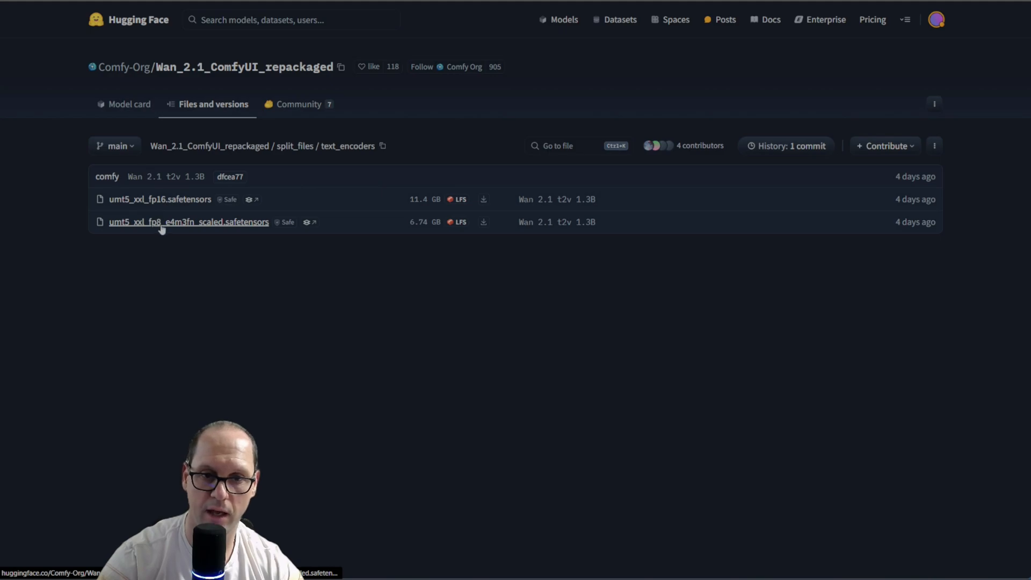
pyautogui.moveTo(167, 215)
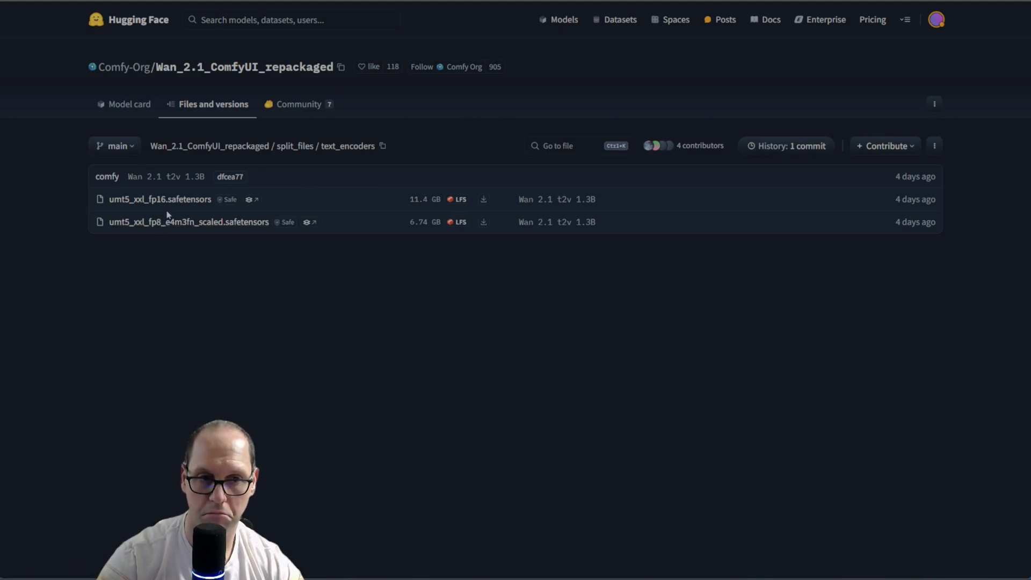
pyautogui.moveTo(188, 221)
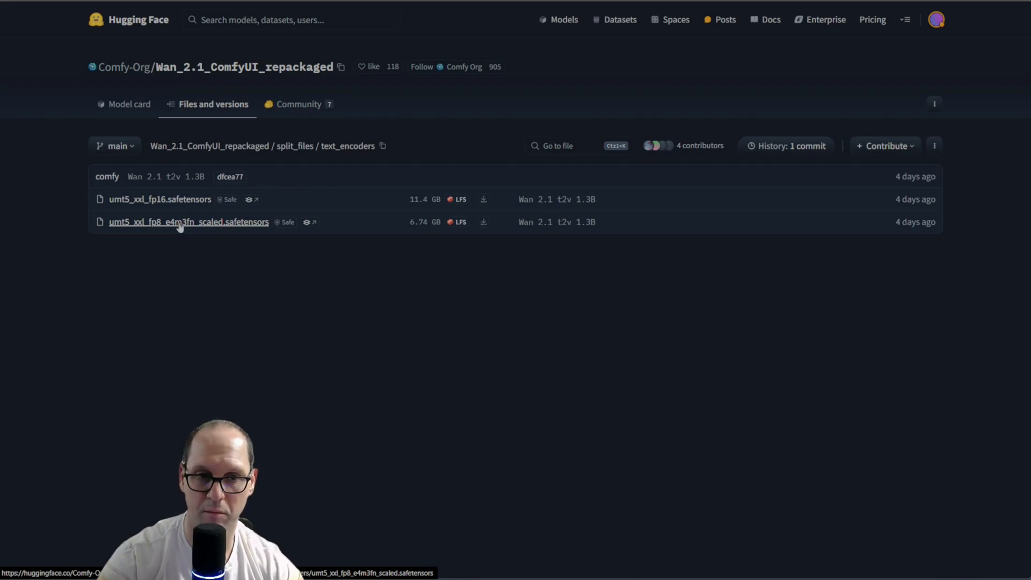
pyautogui.moveTo(160, 199)
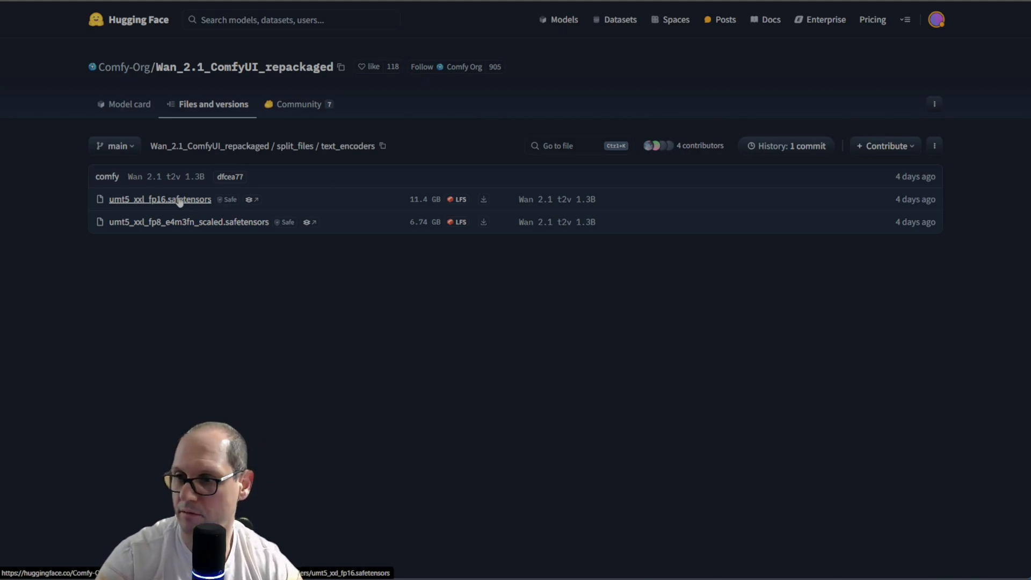
pyautogui.click(308, 146)
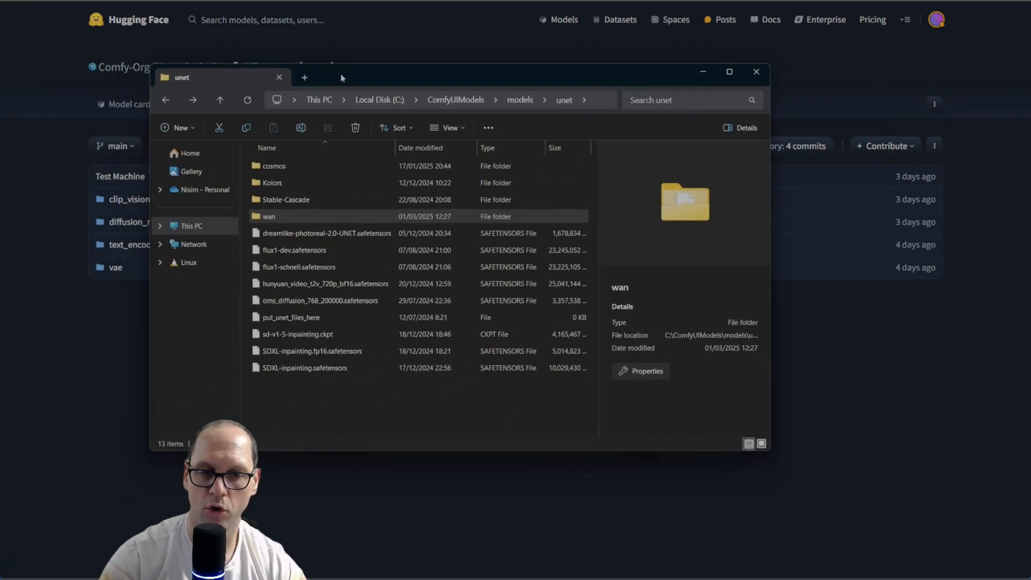
pyautogui.moveTo(532, 115)
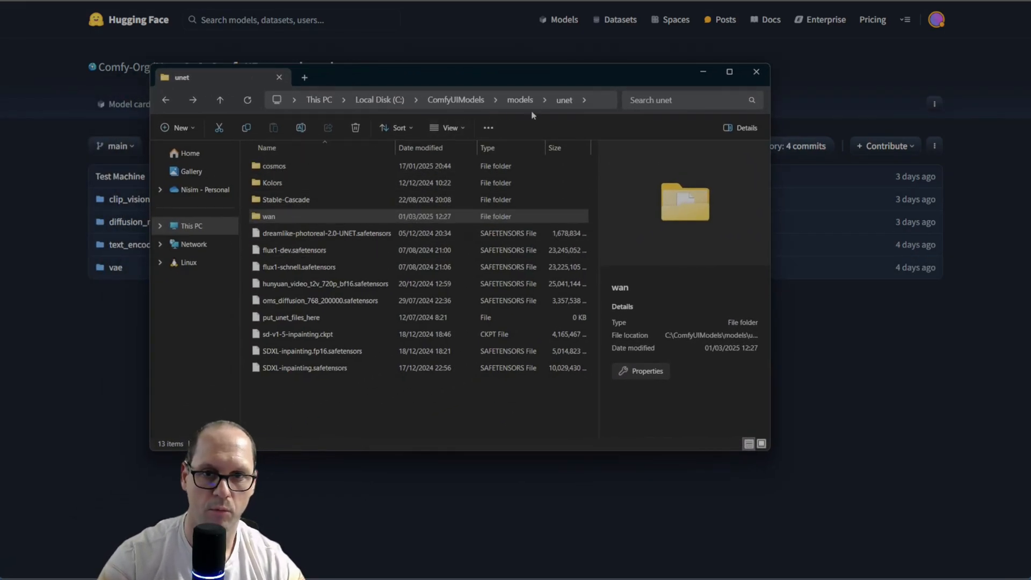
# Open the wan subfolder inside the models VAE folder.
pyautogui.click(220, 99)
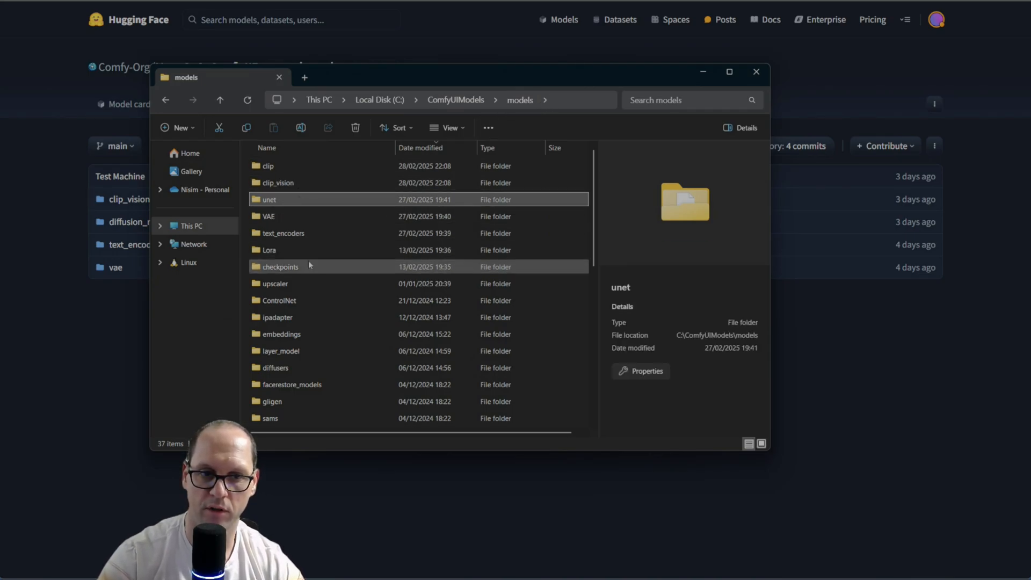
pyautogui.doubleClick(268, 216)
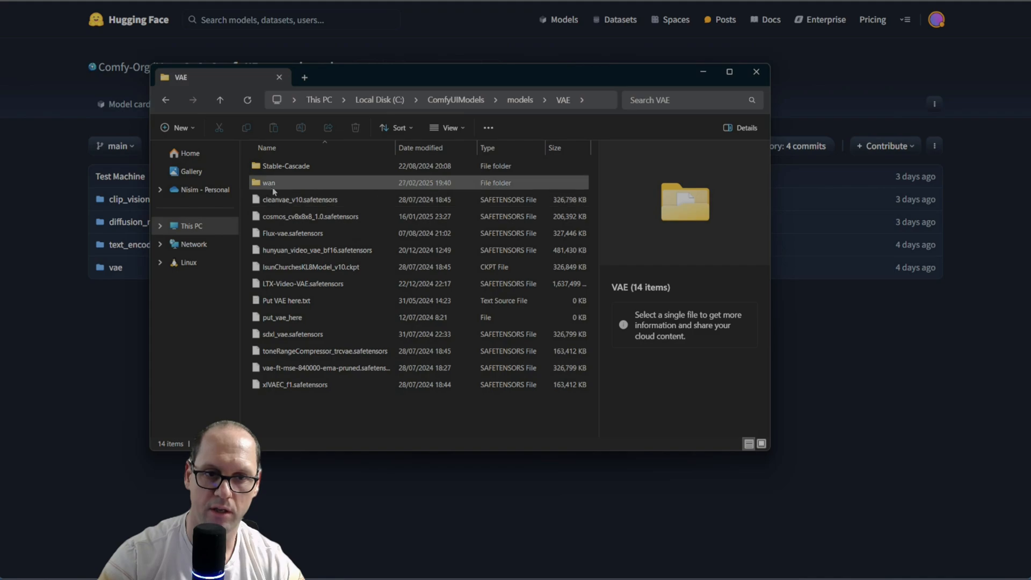
pyautogui.click(268, 182)
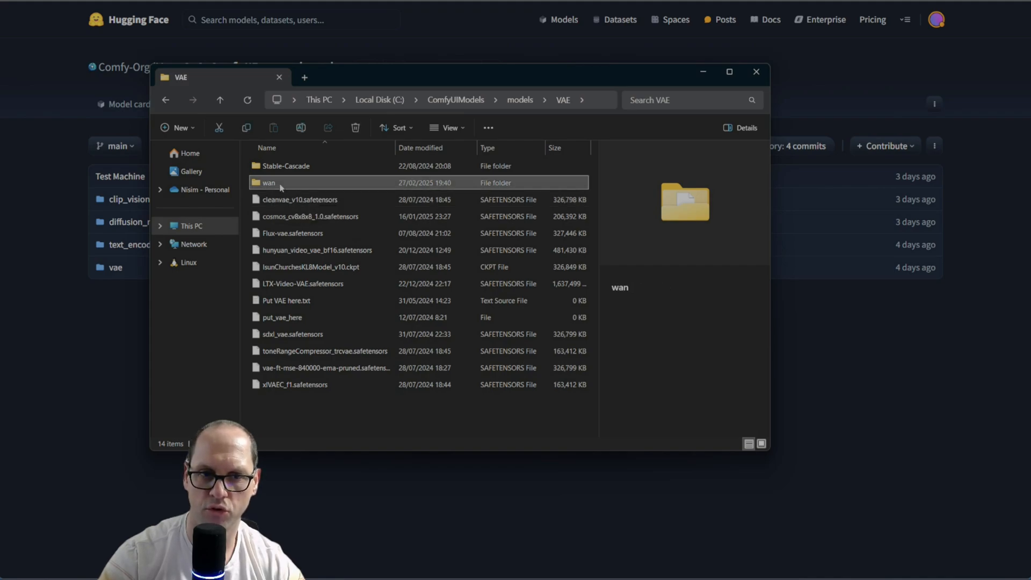
pyautogui.doubleClick(269, 183)
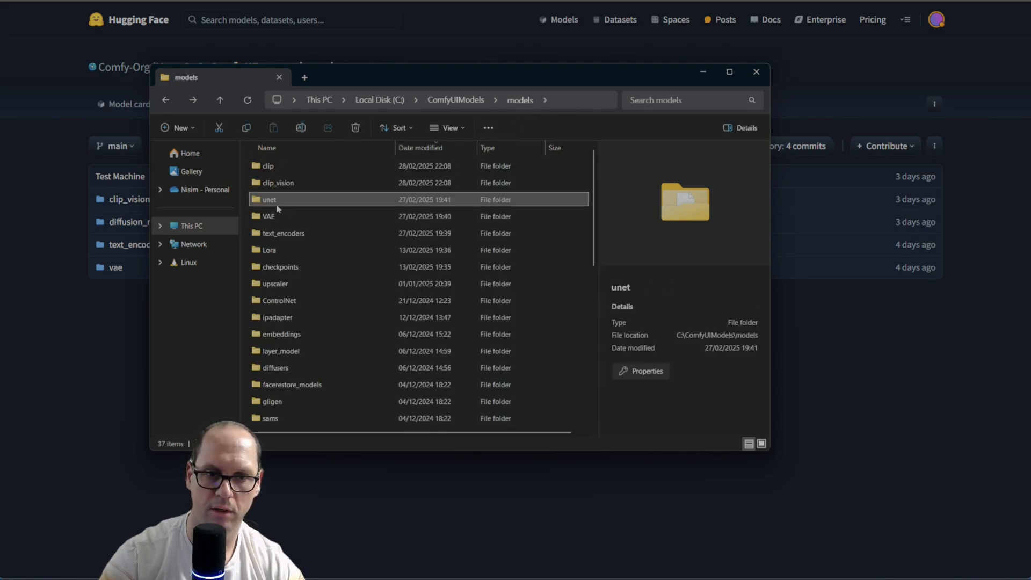
# Browse the wan subfolders under the unet and text_encoders model folders.
pyautogui.doubleClick(269, 199)
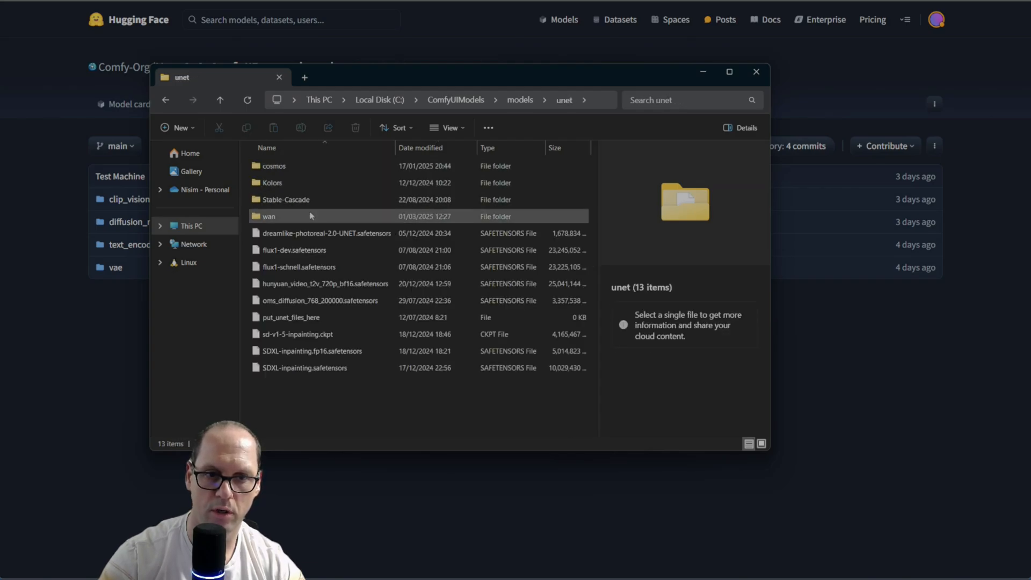
pyautogui.doubleClick(268, 216)
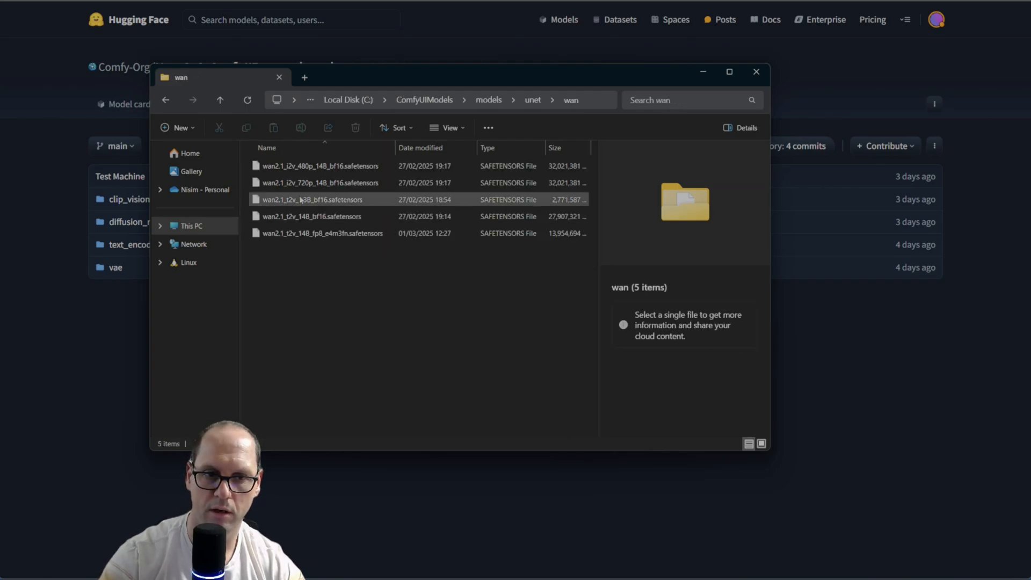
pyautogui.click(353, 290)
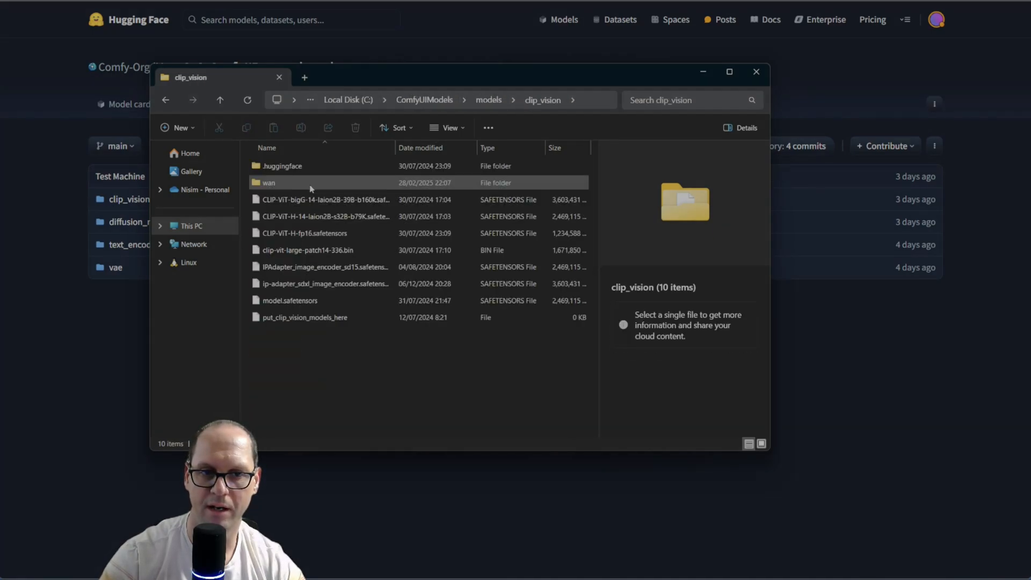
pyautogui.moveTo(281, 166)
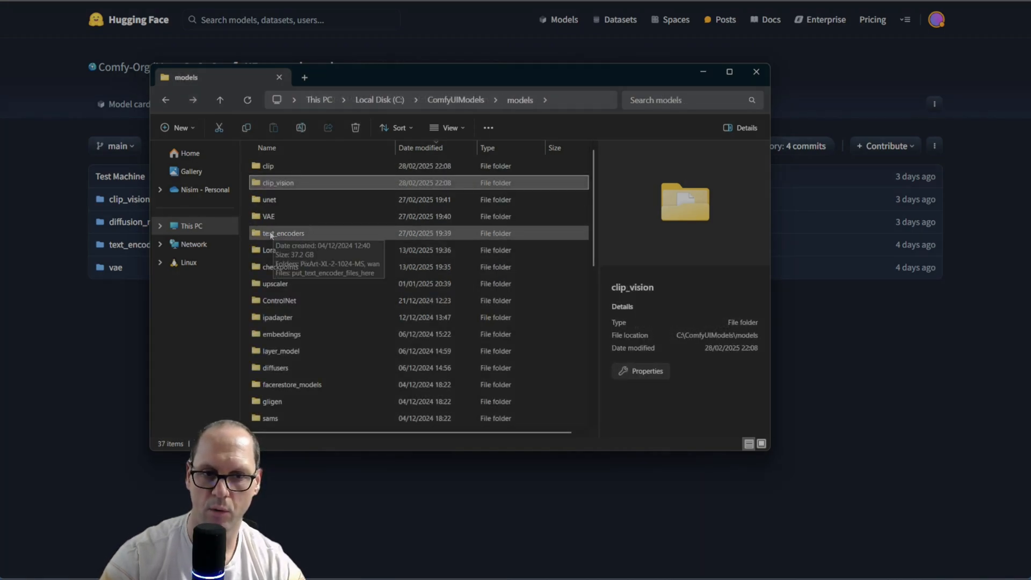
pyautogui.doubleClick(284, 233)
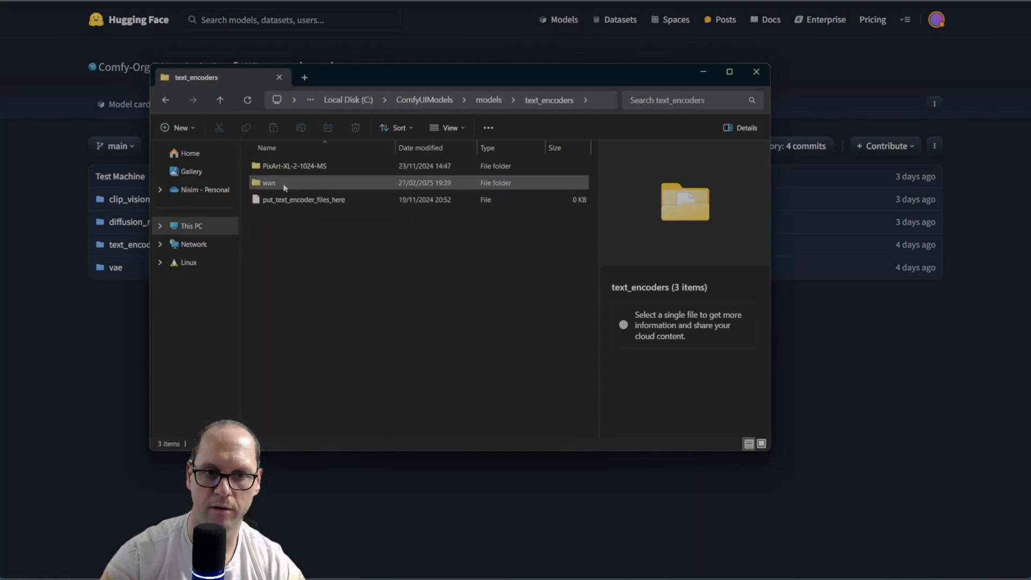
pyautogui.doubleClick(268, 182)
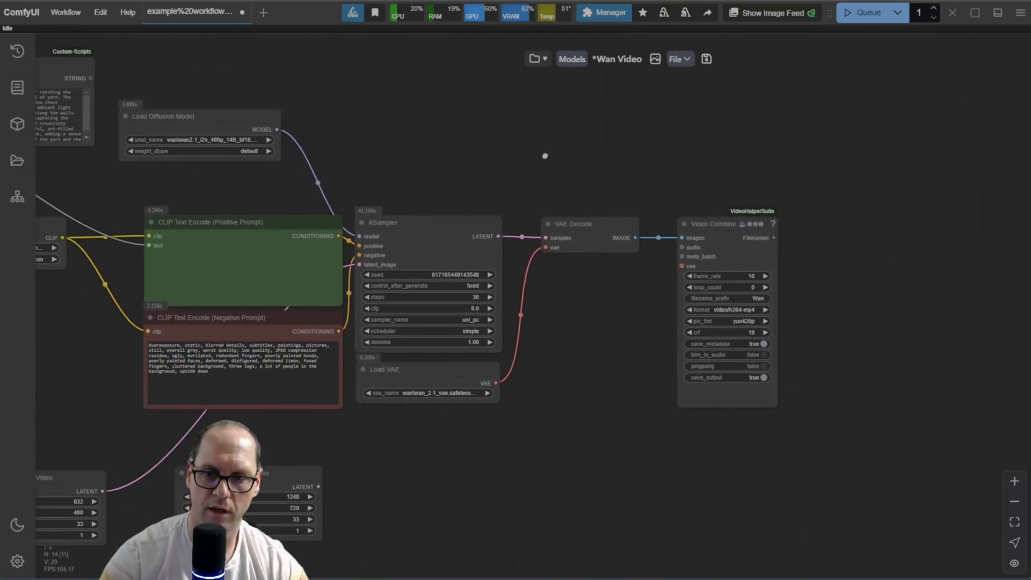
pyautogui.moveTo(483, 176)
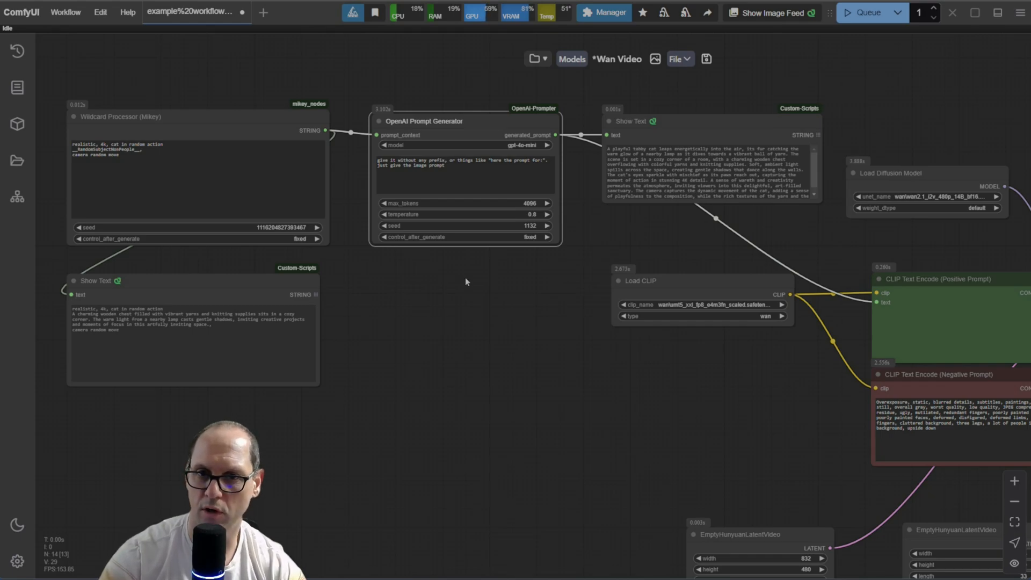
pyautogui.moveTo(472, 290)
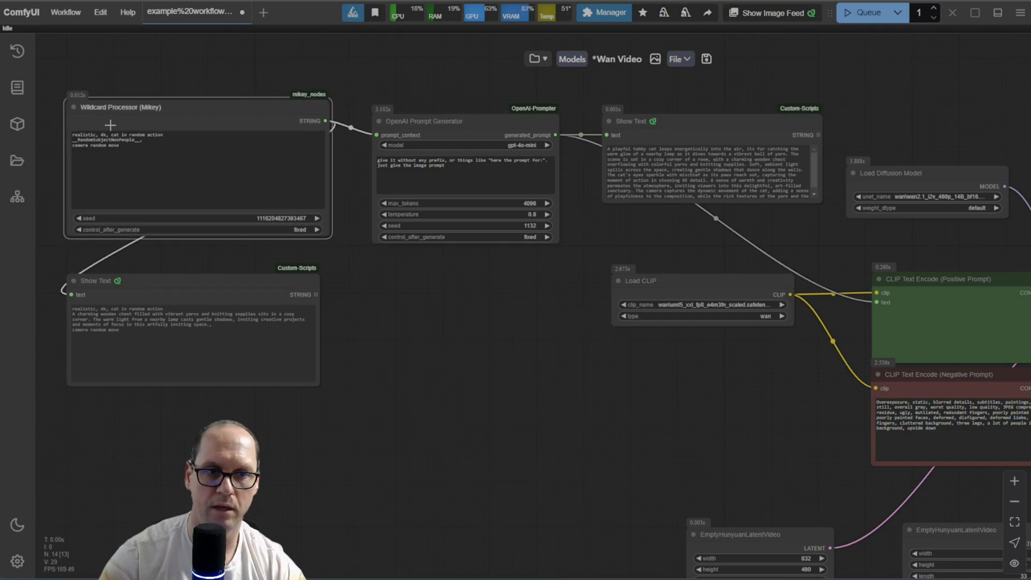
pyautogui.moveTo(156, 141)
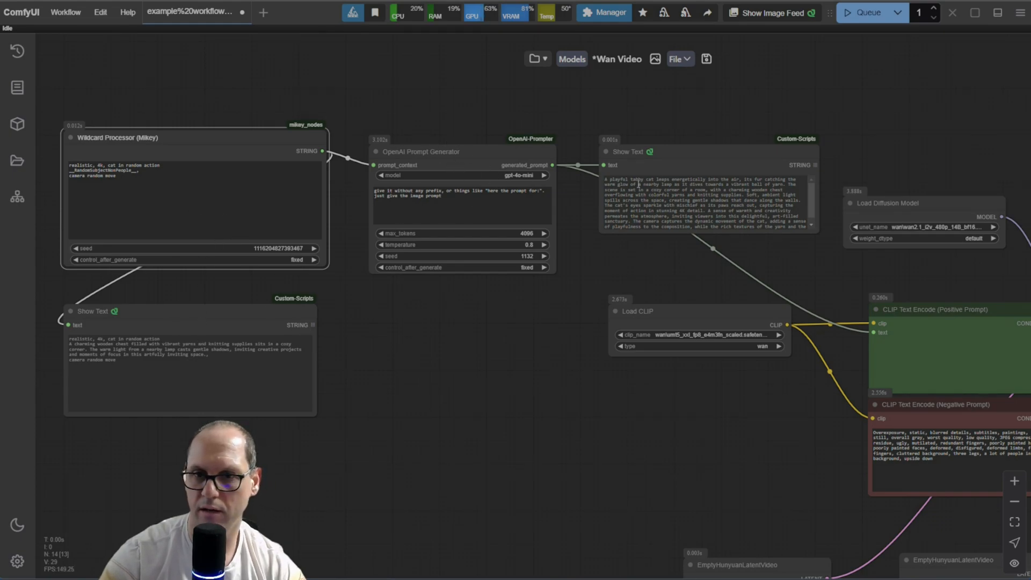
pyautogui.moveTo(673, 269)
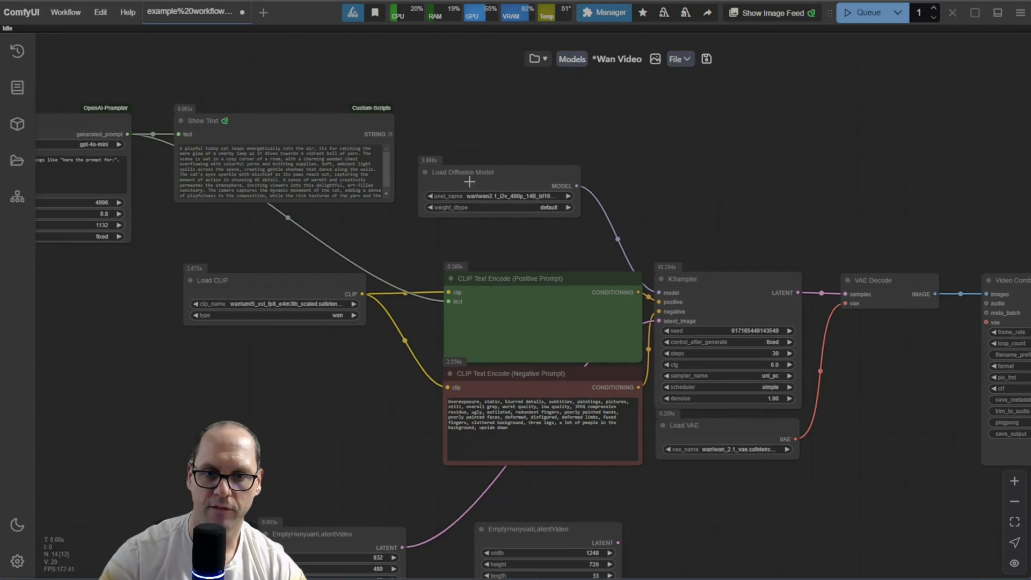
# Set the Load Diffusion Model unet_name to wan2.1_t2v_1.3B_bf16.safetensors.
pyautogui.moveTo(462, 172); pyautogui.dragTo(493, 138)
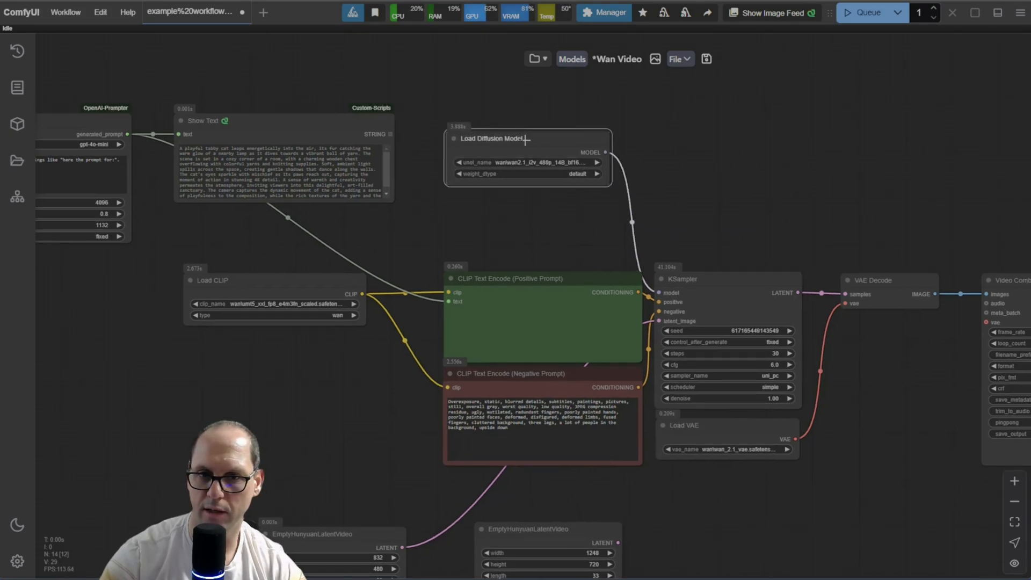
pyautogui.click(527, 162)
pyautogui.write('wa')
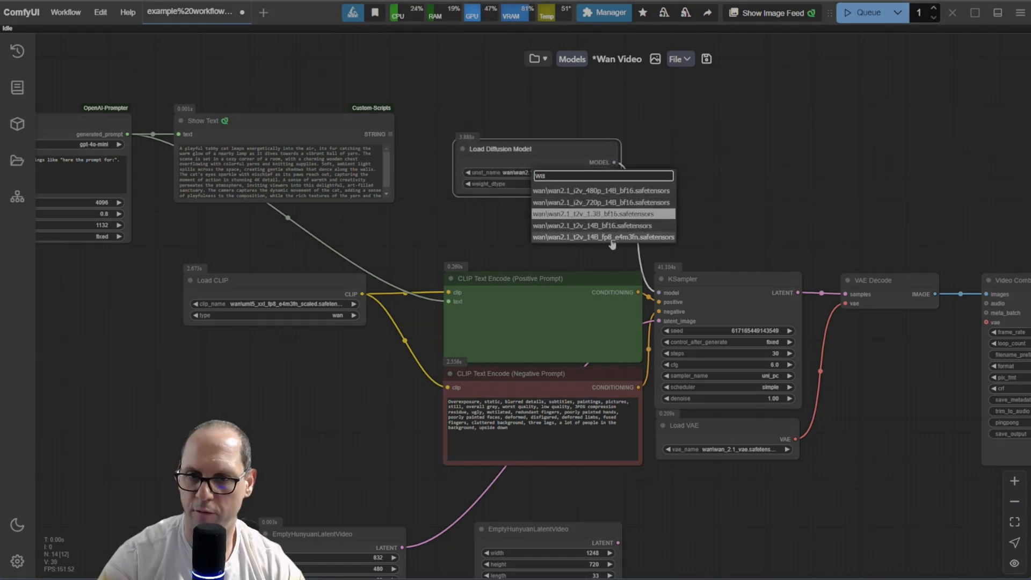
pyautogui.moveTo(585, 213)
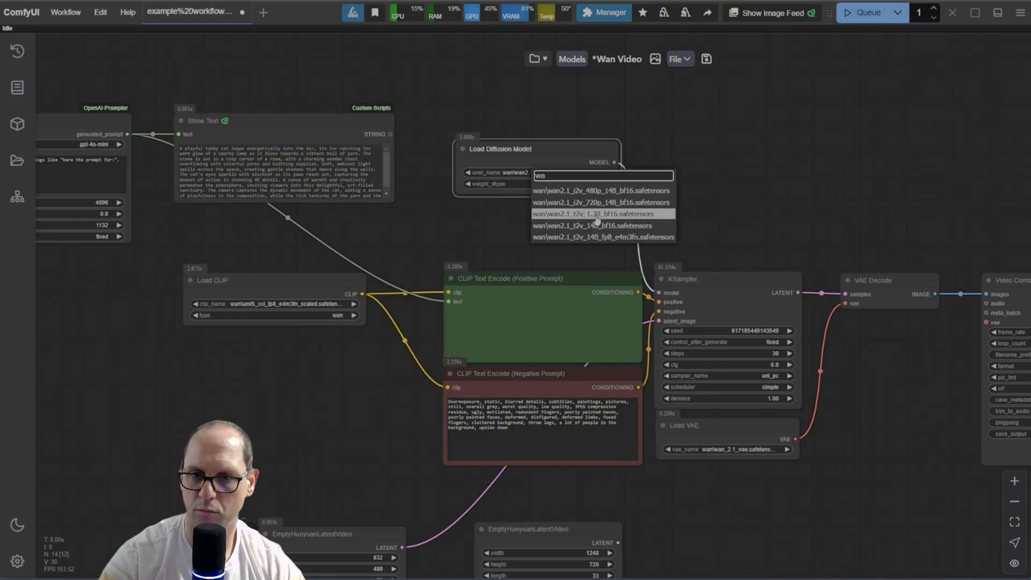
pyautogui.click(594, 213)
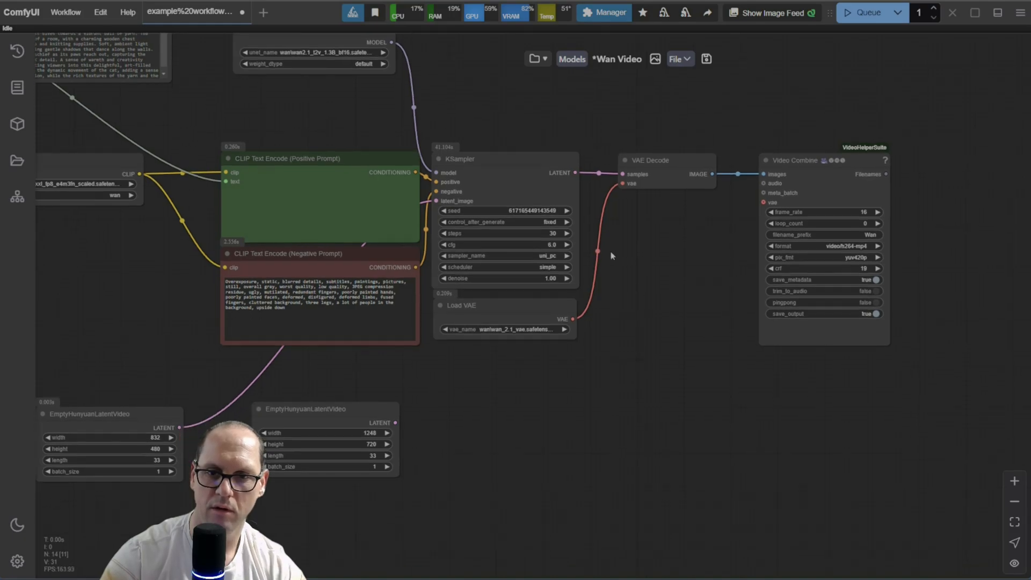
pyautogui.moveTo(517, 310)
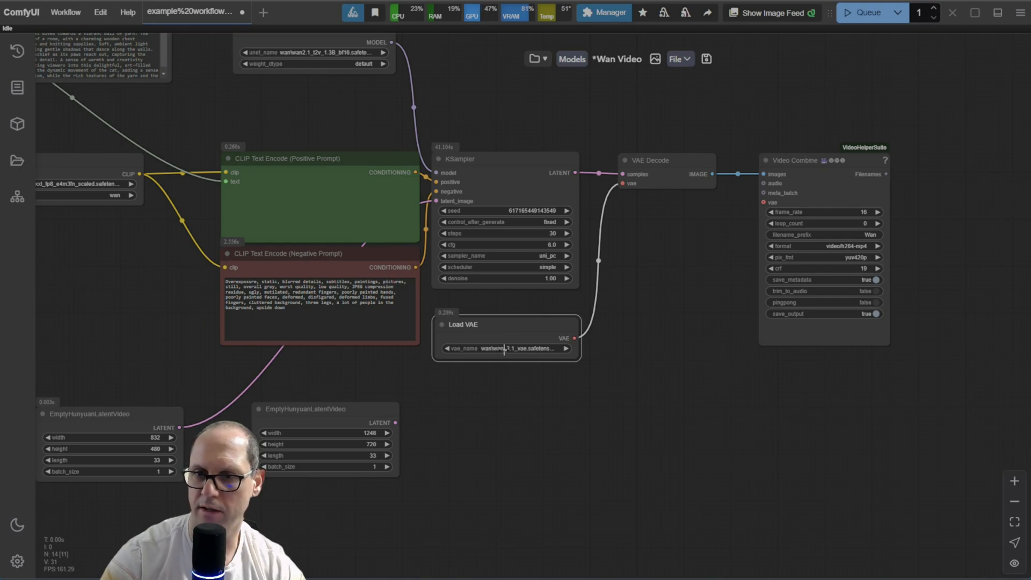
pyautogui.click(809, 160)
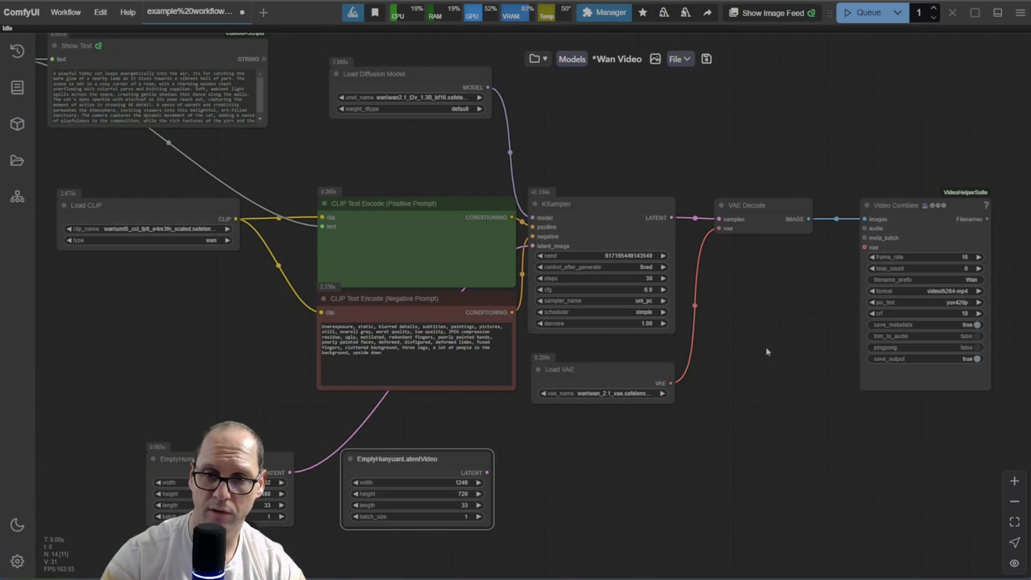
pyautogui.moveTo(755, 345)
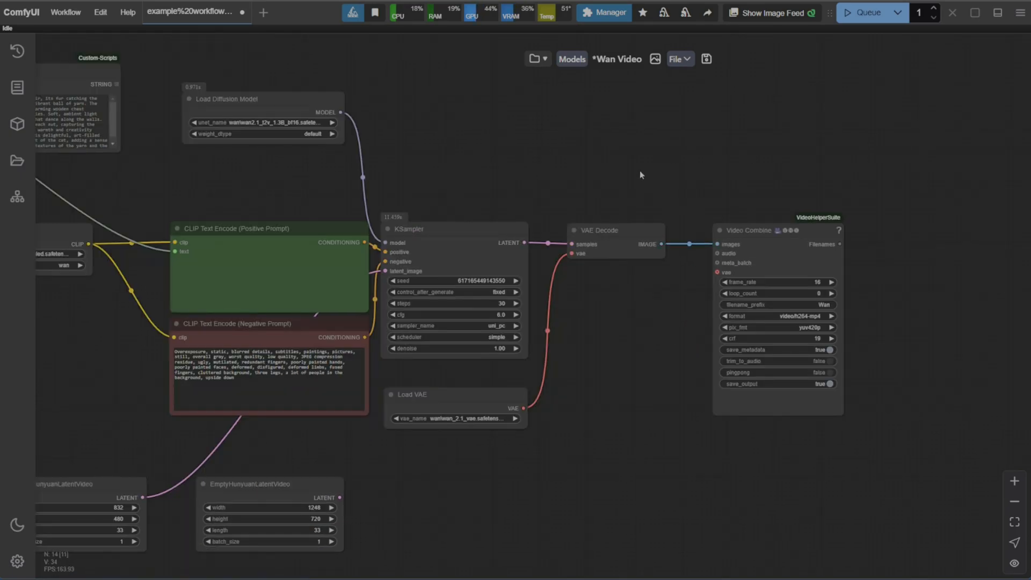
# Queue the workflow and scroll to the cat-on-staircase video in Video Combine.
pyautogui.click(866, 12)
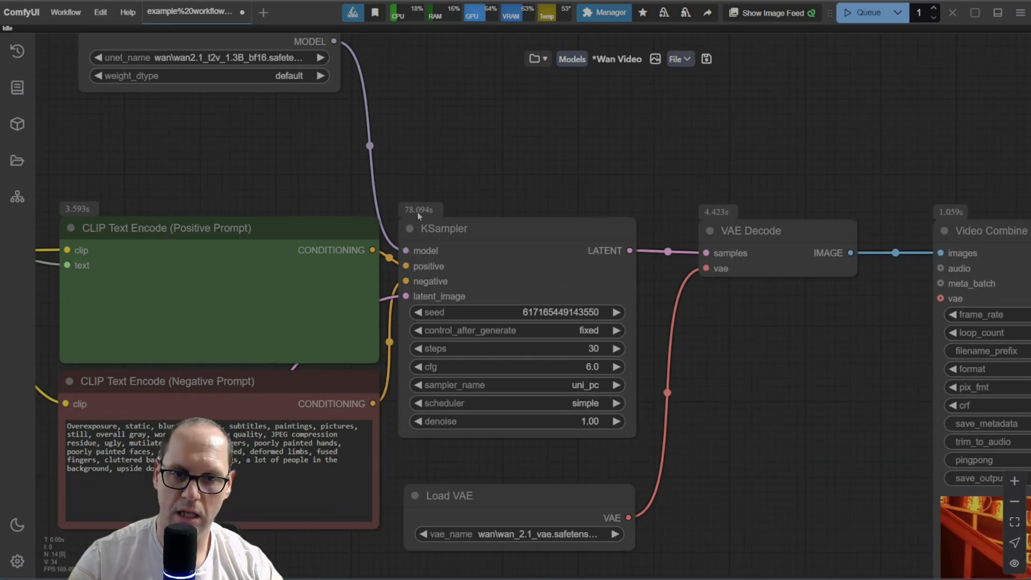
pyautogui.scroll(-3)
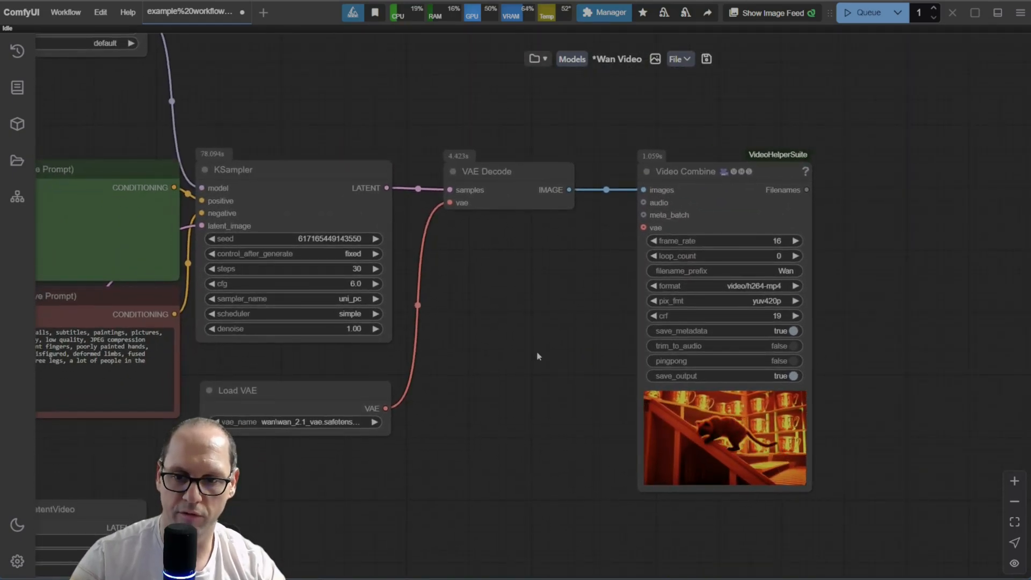
pyautogui.scroll(-3)
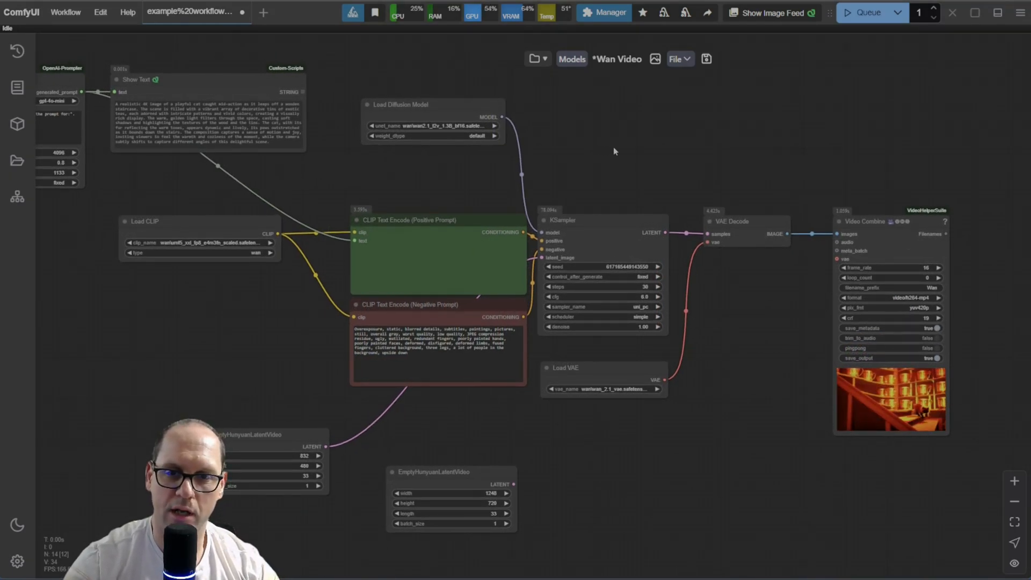
pyautogui.moveTo(607, 162)
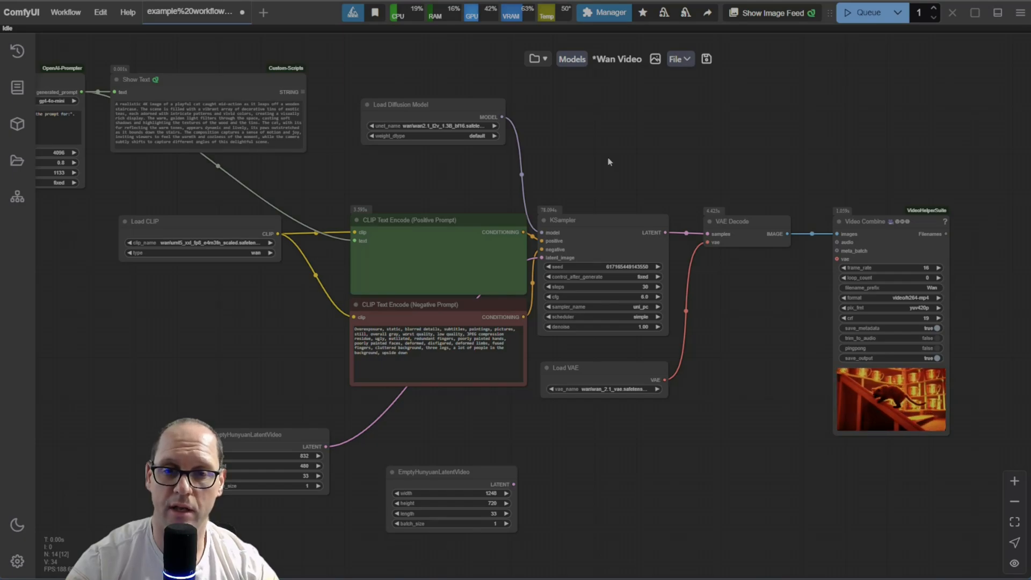
pyautogui.moveTo(613, 164)
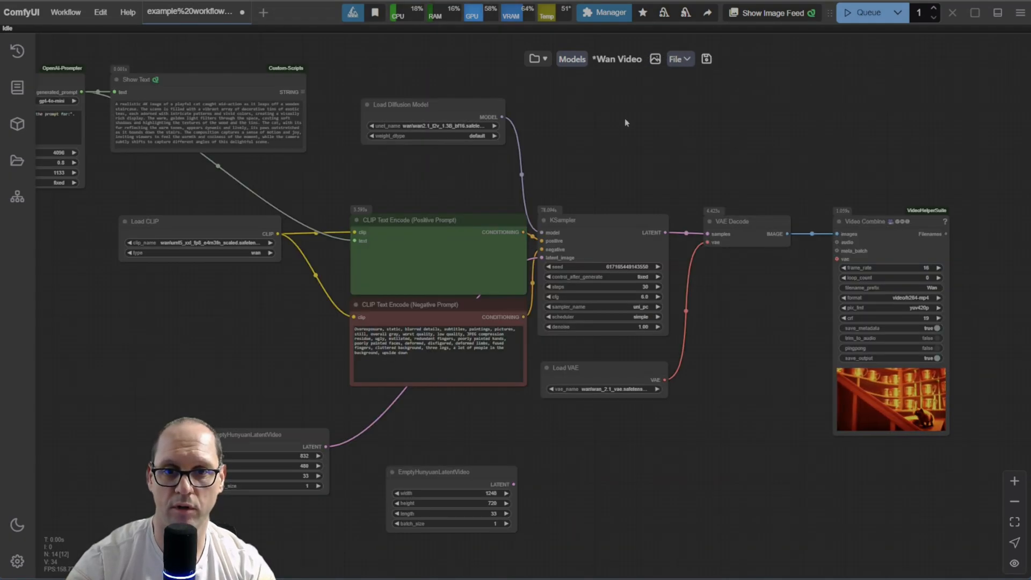
pyautogui.moveTo(667, 152)
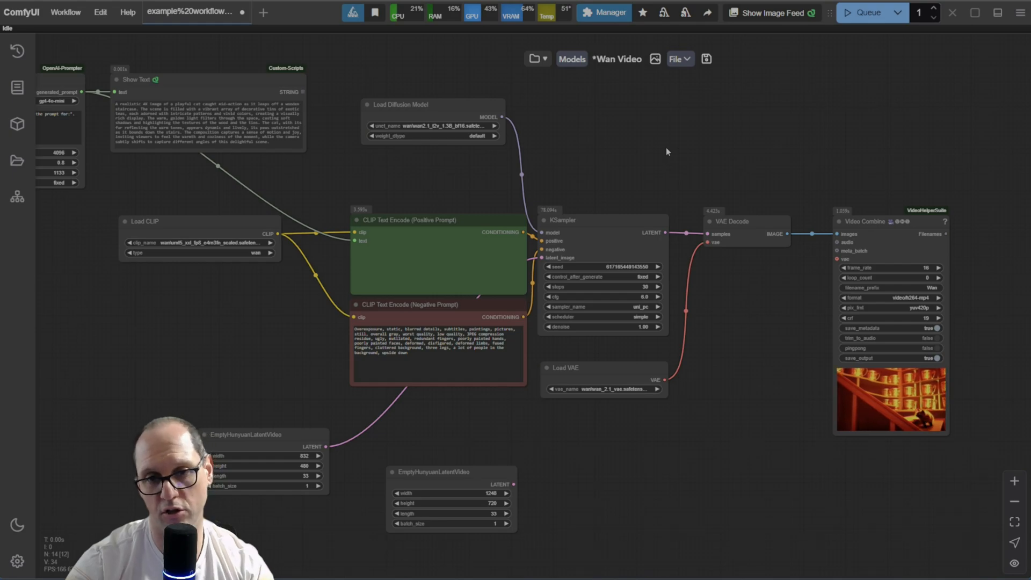